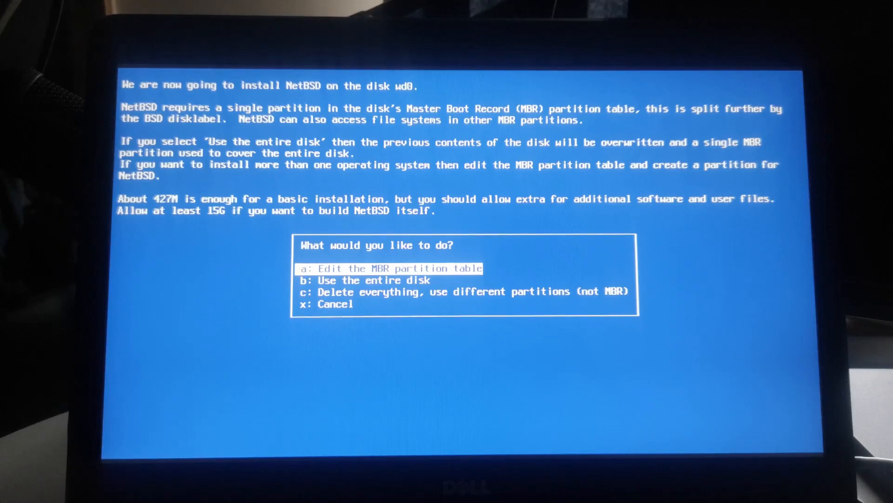
Step: Choose how NetBSD gets disk space and confirm installing onto disk wd0
{"action": "key", "text": "Down"}
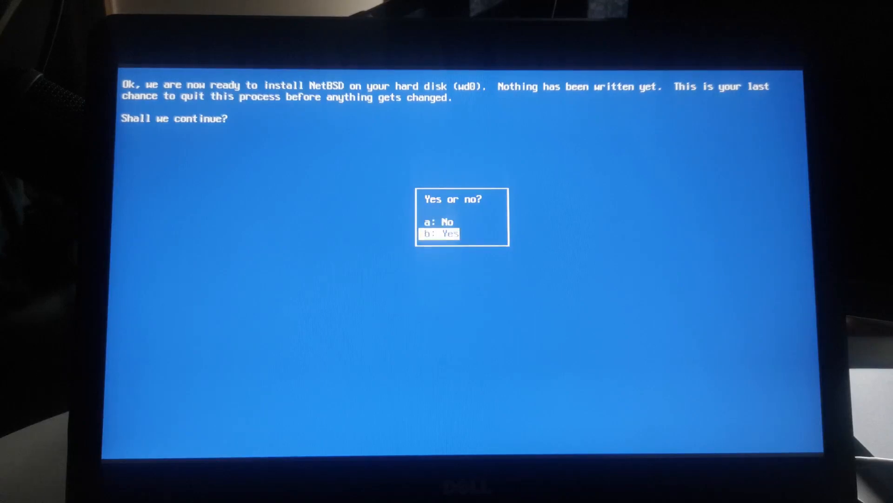
{"action": "key", "text": "Return"}
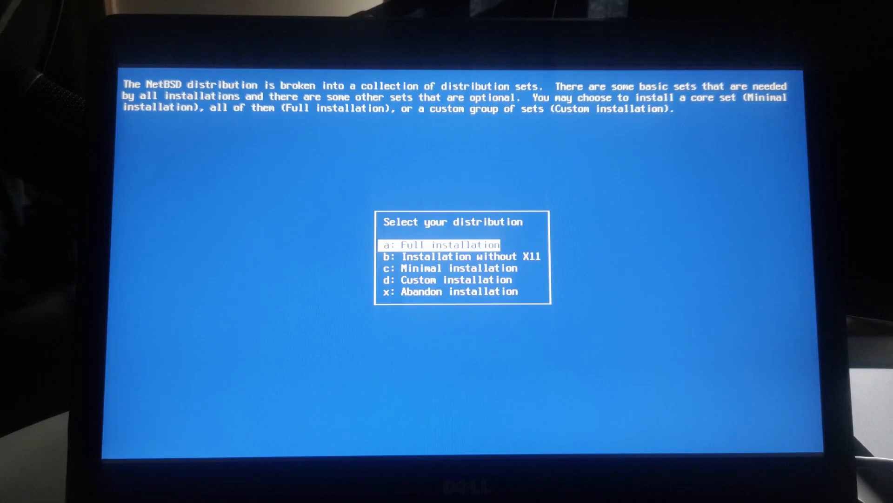
Step: Choose Full installation and continue once the NetBSD-10.0_BETA sets finish extracting
{"action": "key", "text": "Return"}
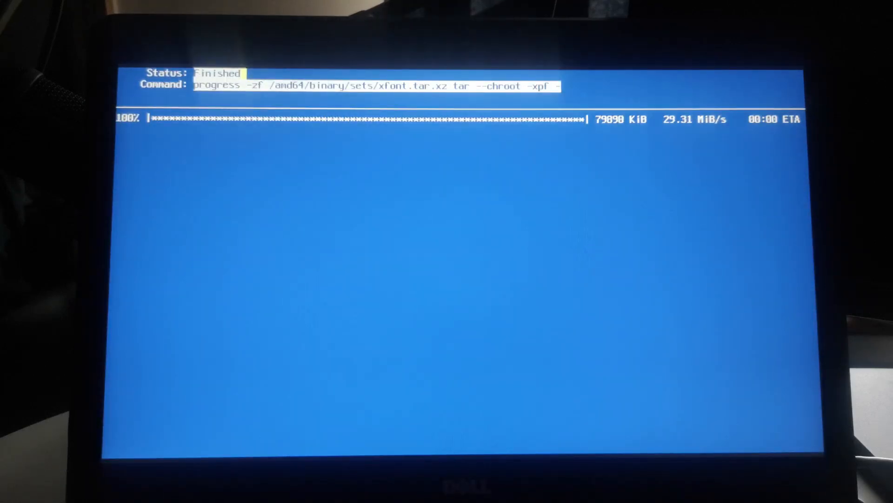
{"action": "key", "text": "enter"}
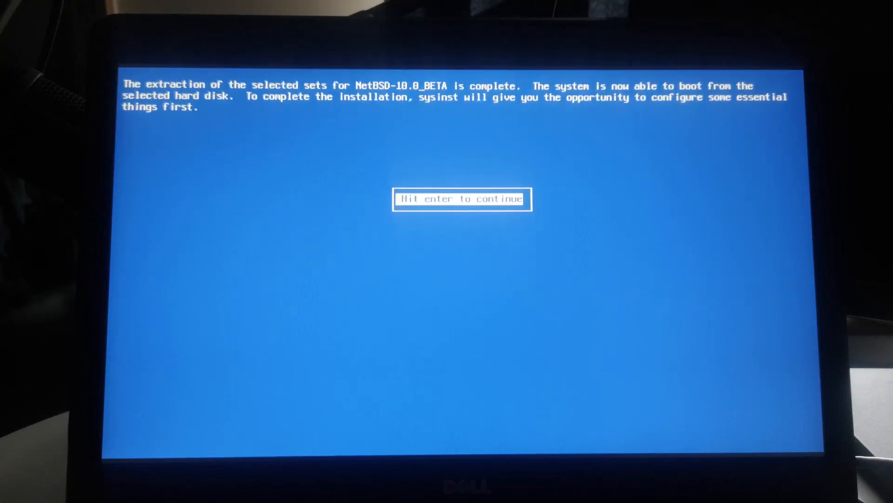
Step: Acknowledge the extraction-complete message and submit a new root password
{"action": "key", "text": "enter"}
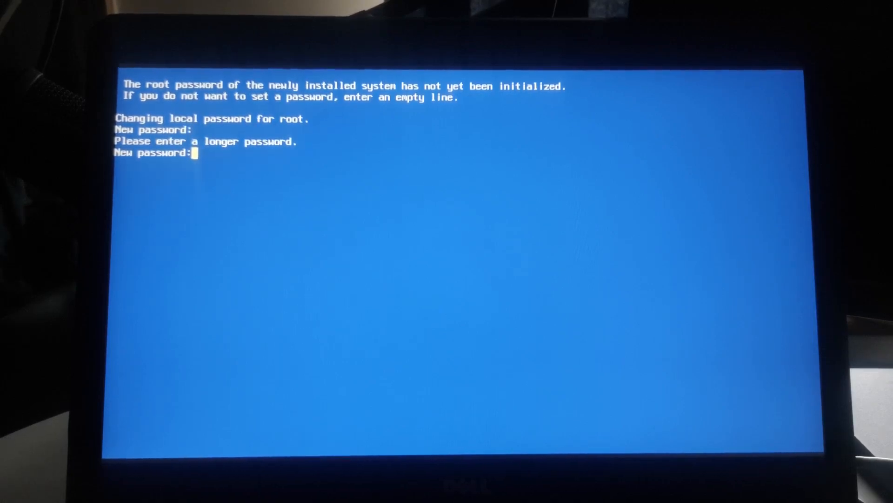
{"action": "key", "text": "Enter"}
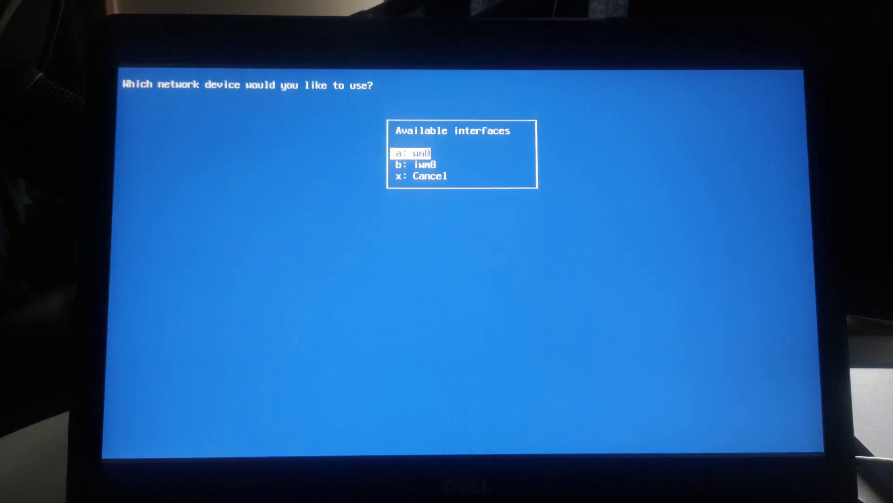
Step: Select wm0 as the network interface
{"action": "key", "text": "a"}
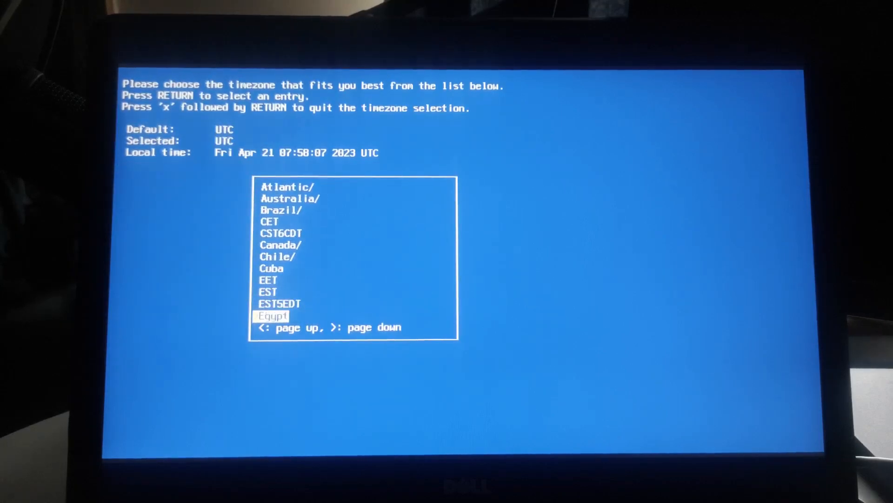
Step: Move down the timezone list and set GB as the timezone
{"action": "key", "text": "Down"}
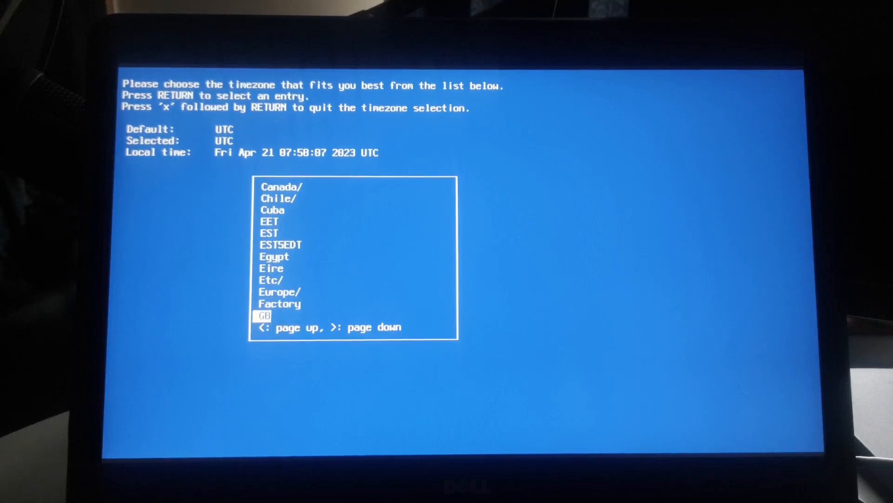
{"action": "key", "text": "Return"}
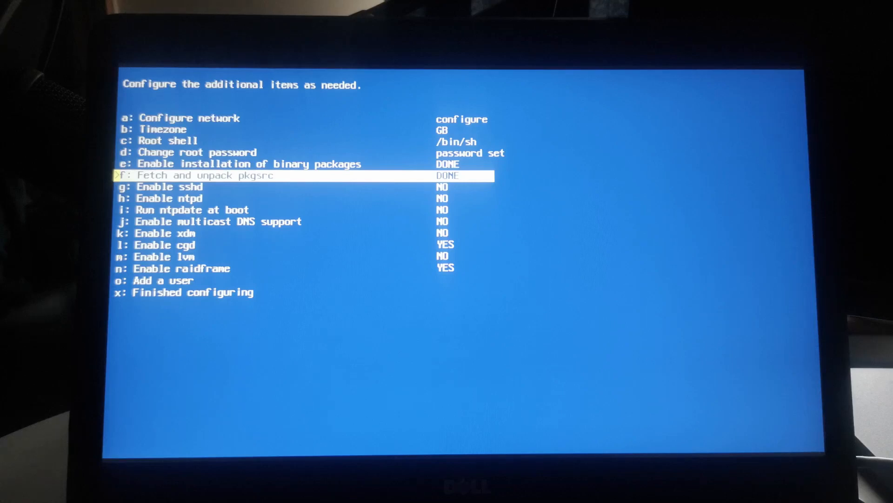
Step: Add a new user account and submit its password
{"action": "key", "text": "up"}
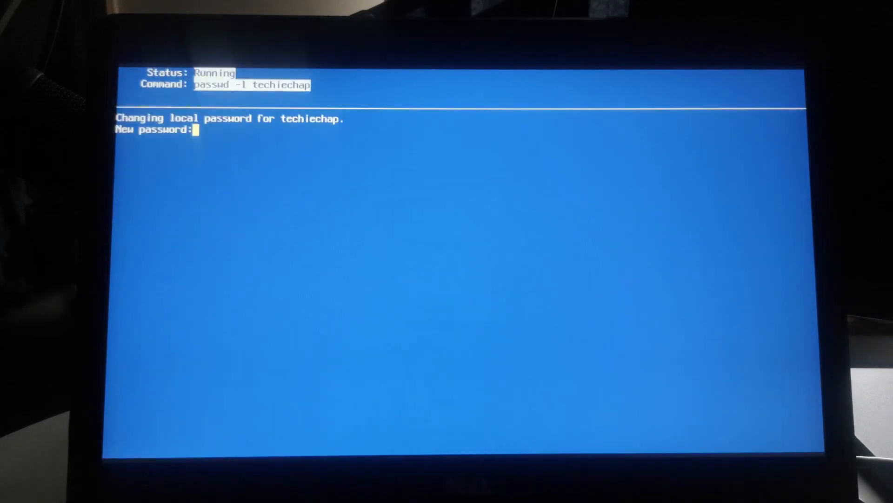
{"action": "key", "text": "Enter"}
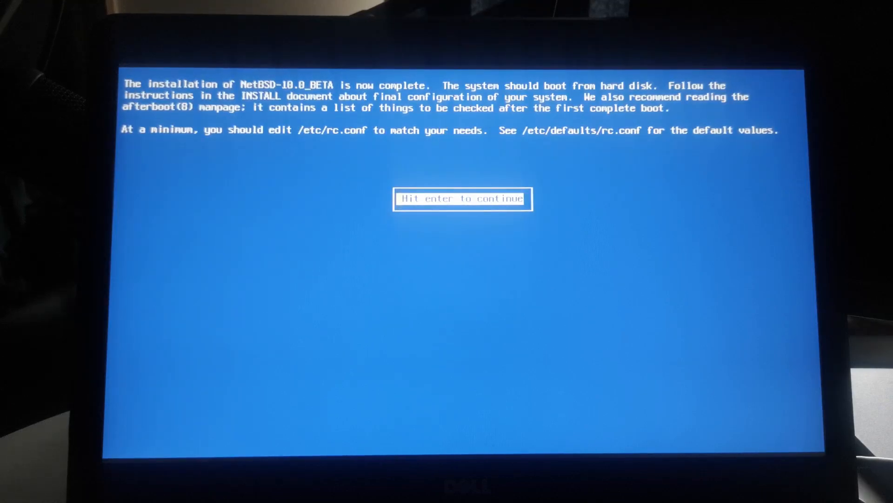
Step: Dismiss the installation-complete notice and exit the install system
{"action": "key", "text": "enter"}
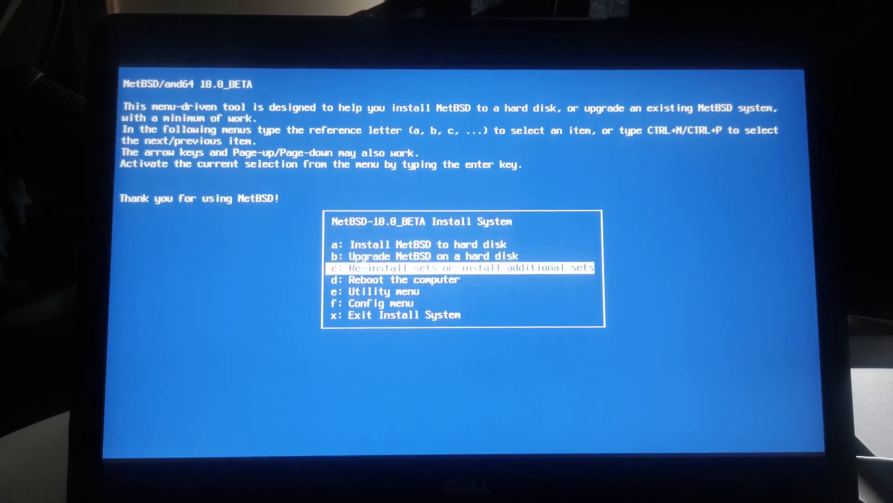
{"action": "key", "text": "Down"}
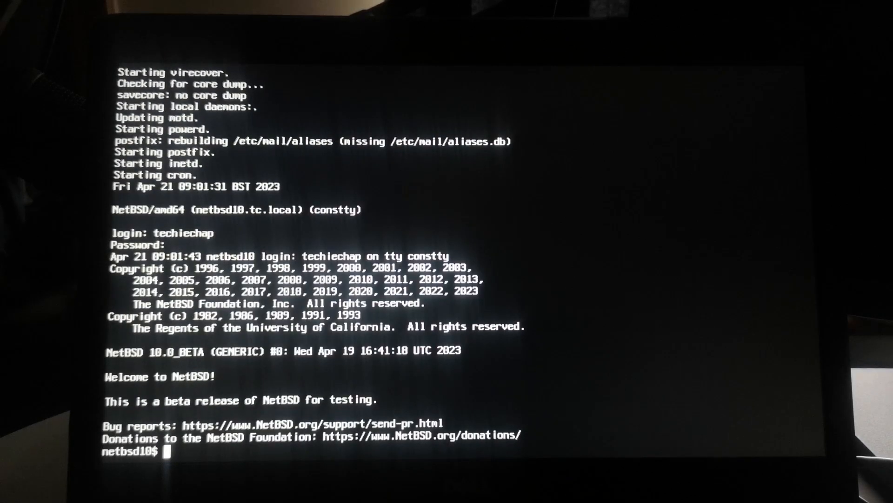
Step: Check the release with uname -r and refresh the package database with pkgin update
{"action": "type", "text": "unaame -r"}
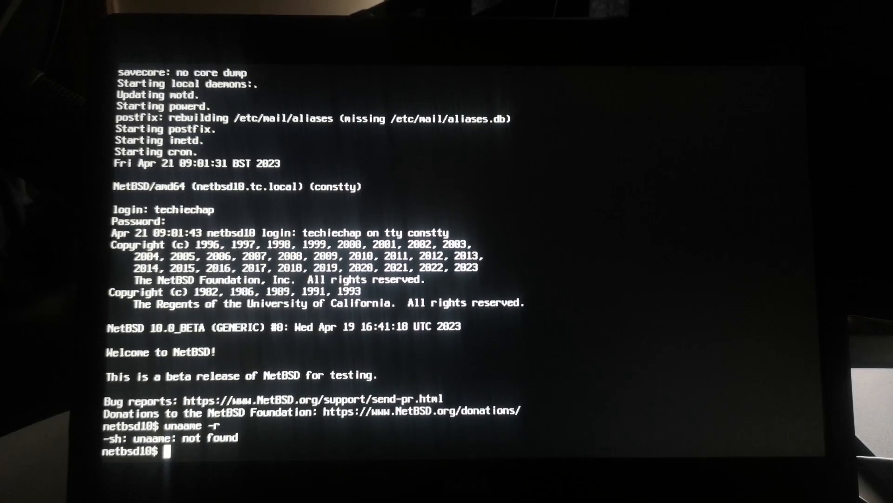
{"action": "type", "text": "uname -r"}
{"action": "type", "text": "pkgin update"}
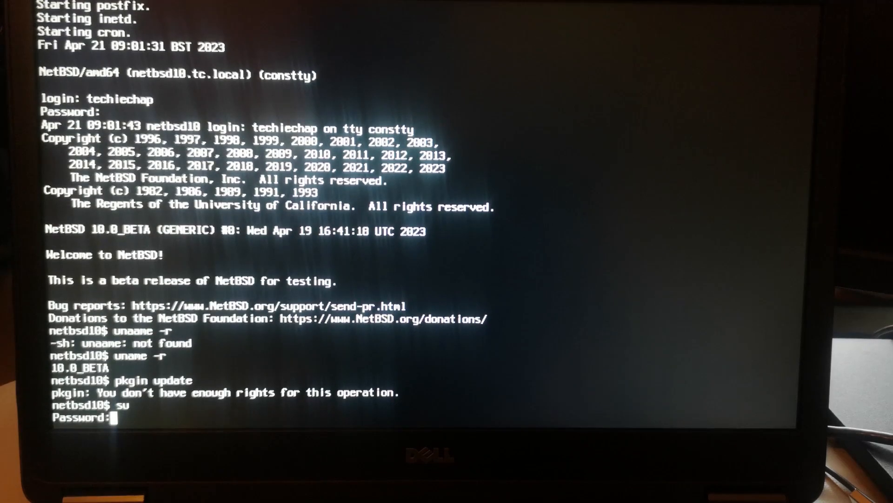
{"action": "type", "text": "p"}
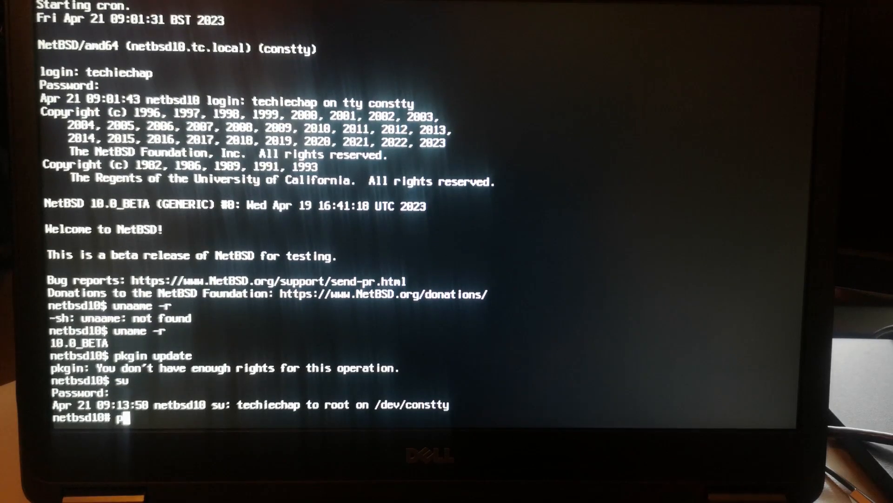
{"action": "type", "text": "pkgin update"}
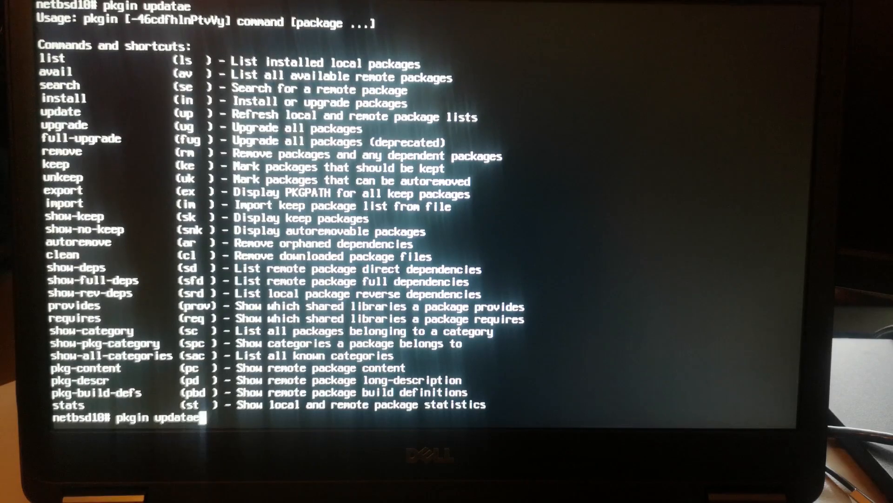
{"action": "key", "text": "BackSpace"}
{"action": "type", "text": "pkgin in"}
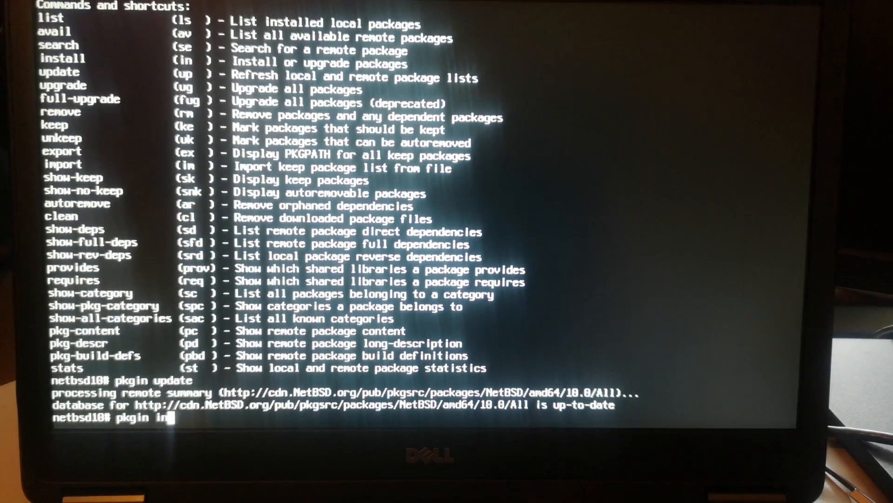
Step: Run a pkgin search for xf to list the available Xfce packages
{"action": "type", "text": "stall"}
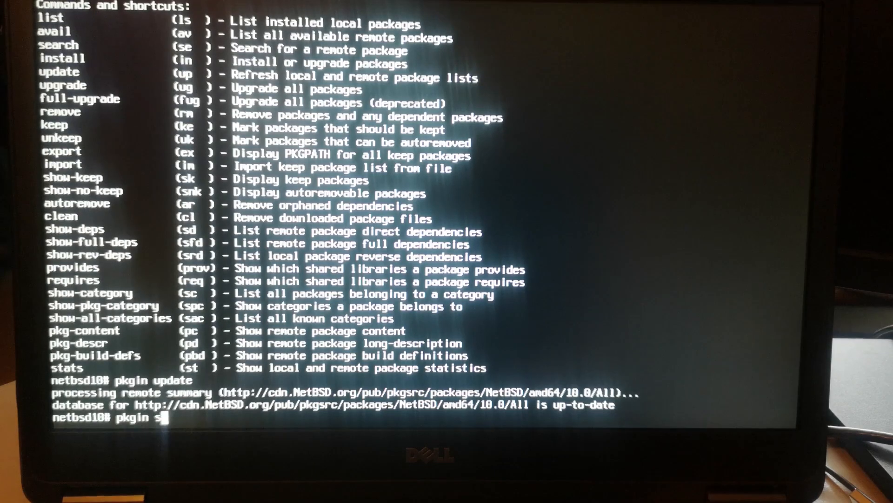
{"action": "type", "text": "earch xf"}
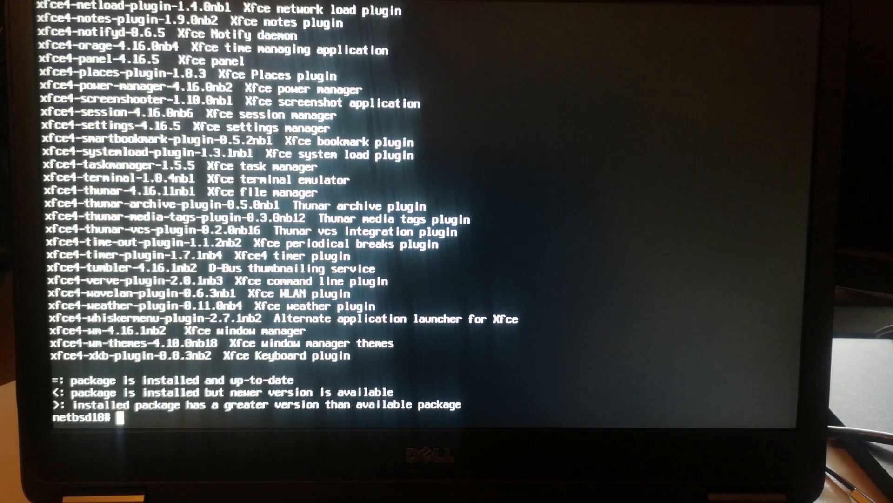
{"action": "type", "text": "pkgin search"}
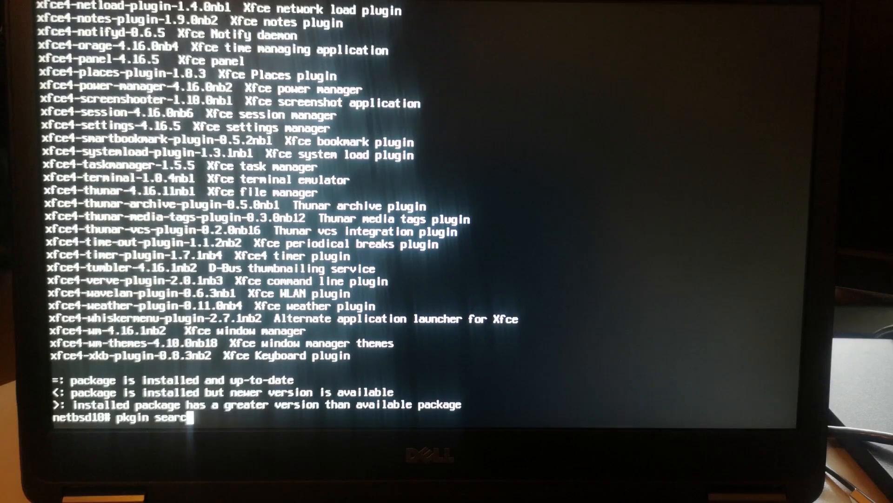
Step: Type 'pkgin install xfce4' and then discard the unfinished command
{"action": "type", "text": "install"}
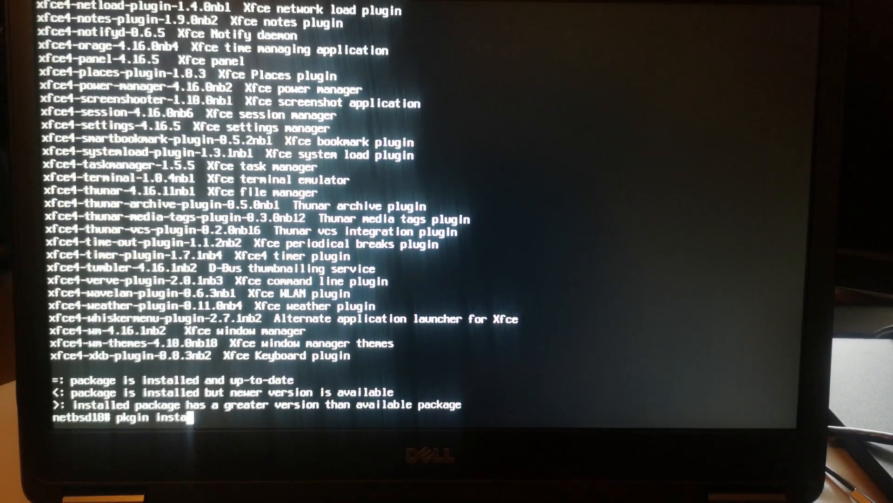
{"action": "type", "text": "ll"}
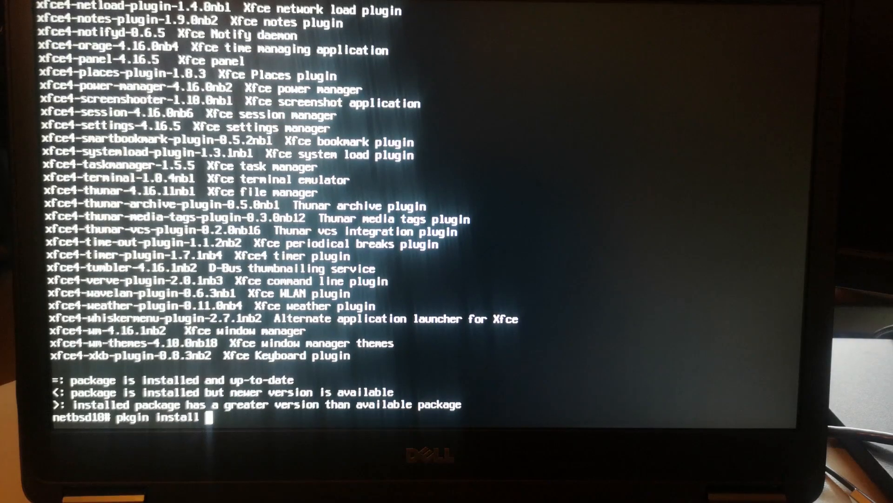
{"action": "type", "text": "xfce"}
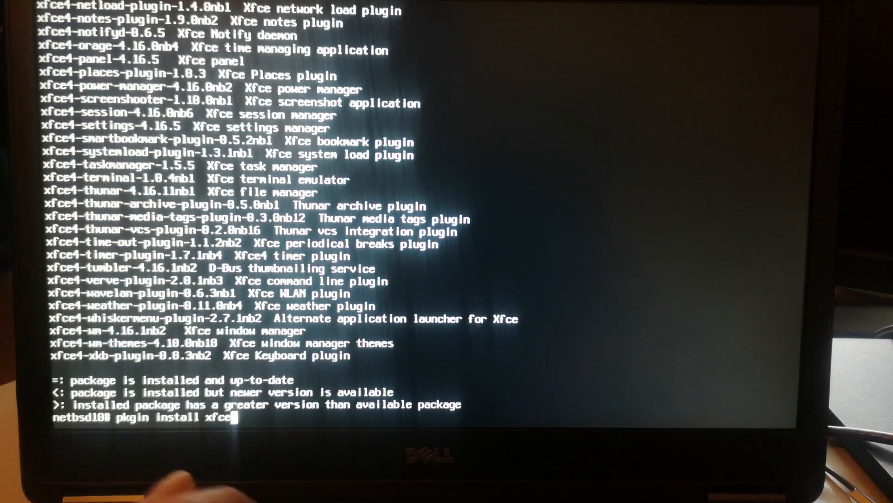
{"action": "type", "text": "4"}
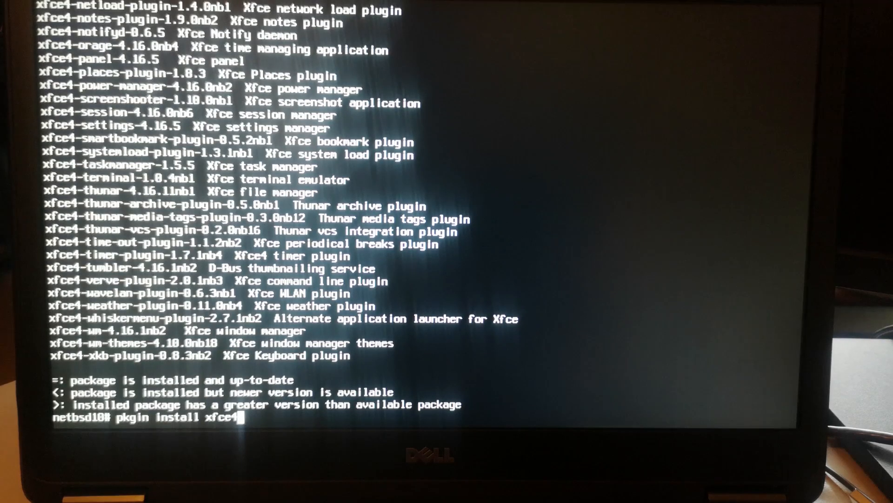
{"action": "key", "text": "BackSpace"}
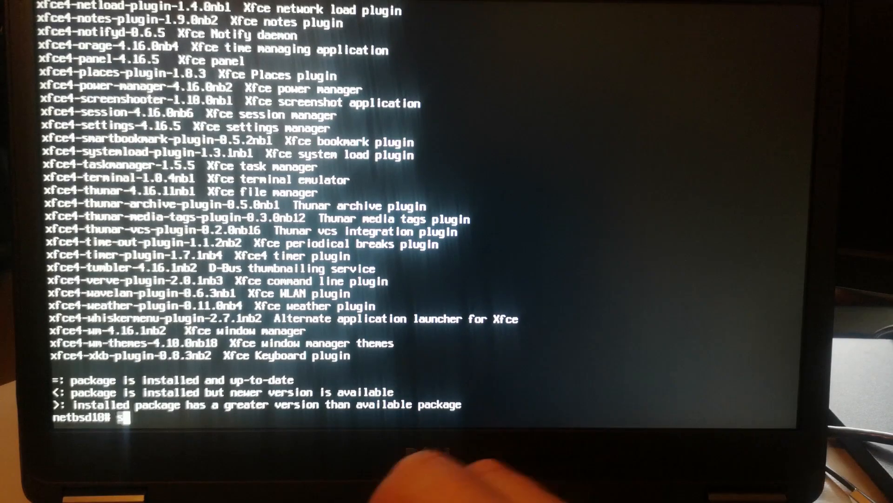
Step: Launch startx, quit the bare X session, and begin typing a pkgin install command
{"action": "type", "text": "startx"}
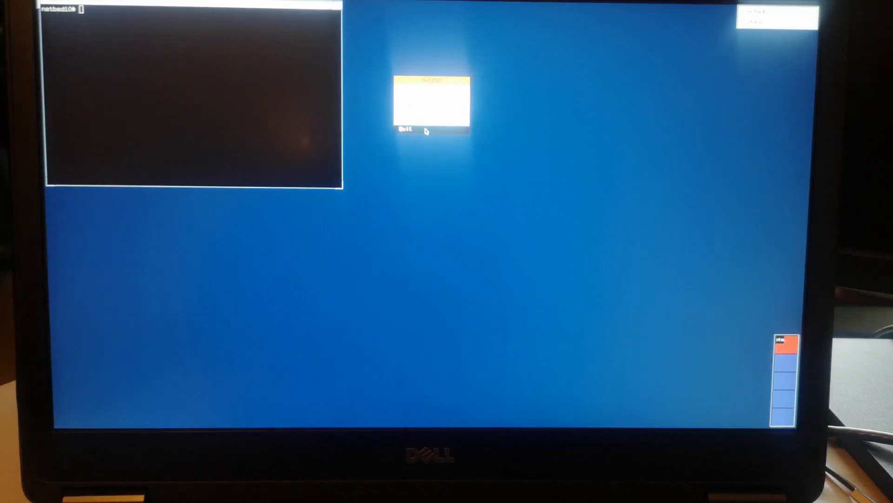
{"action": "left_click", "coordinate": [404, 129]}
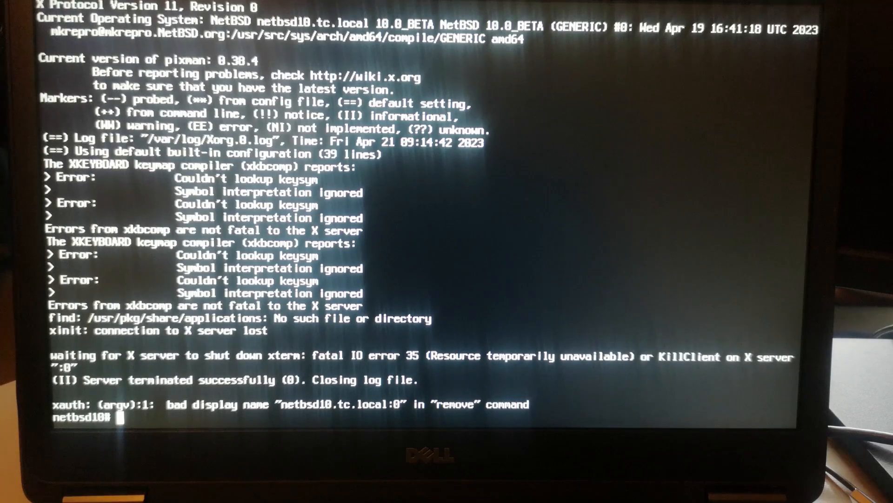
{"action": "type", "text": "pkg inst"}
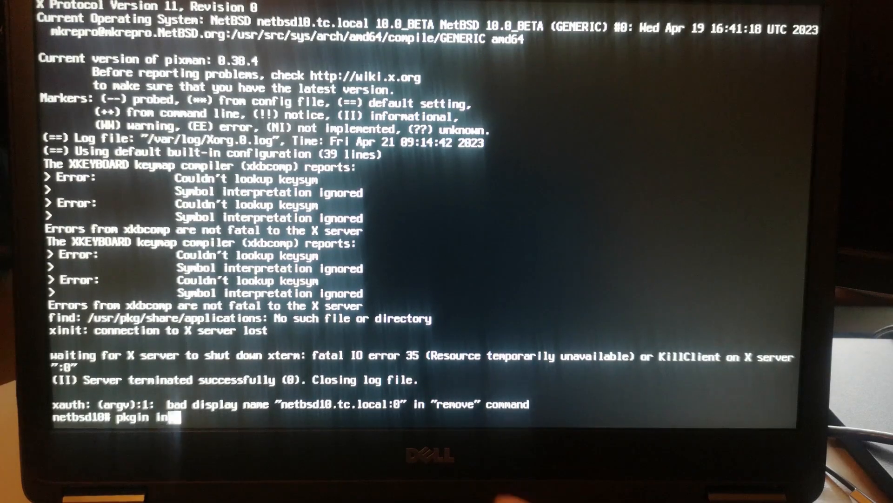
Step: Install xfce4 with pkgin, confirming the install of its 168 packages
{"action": "type", "text": "stall"}
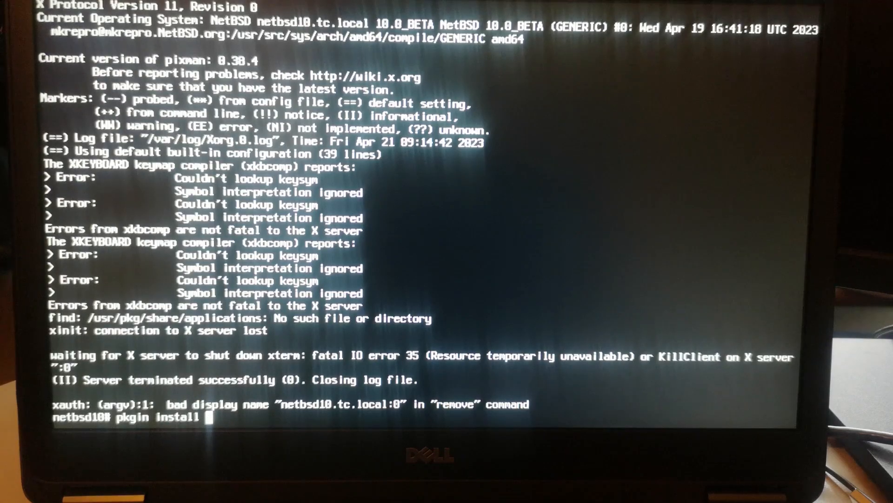
{"action": "type", "text": "xfce"}
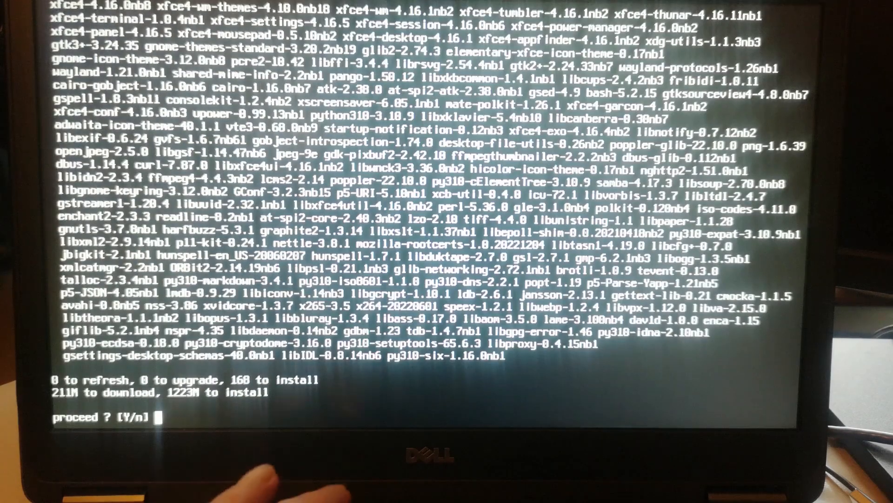
{"action": "type", "text": "y"}
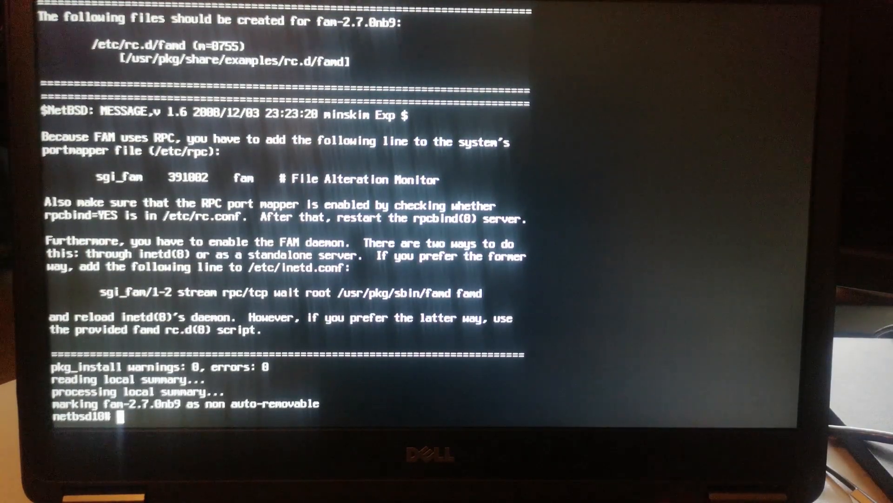
Step: Copy the famd and dbus scripts from /usr/pkg/share/examples/rc.d into /etc/rc.d
{"action": "type", "text": "cp"}
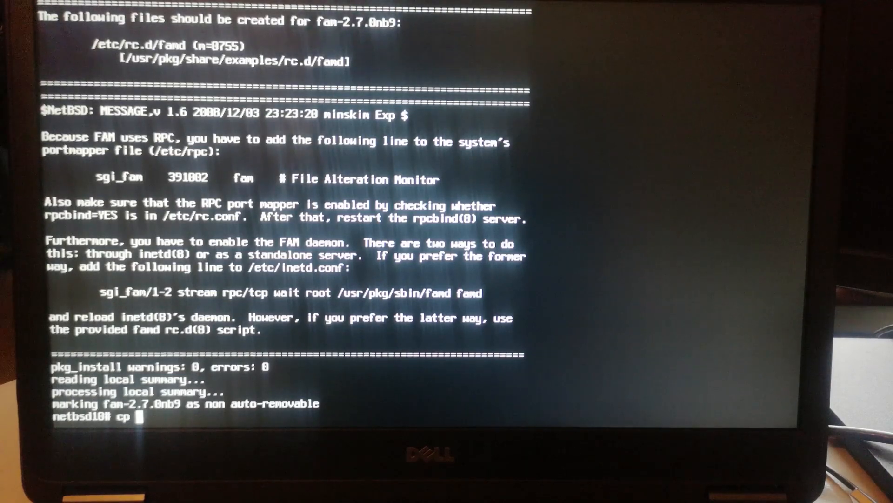
{"action": "type", "text": "/usr"}
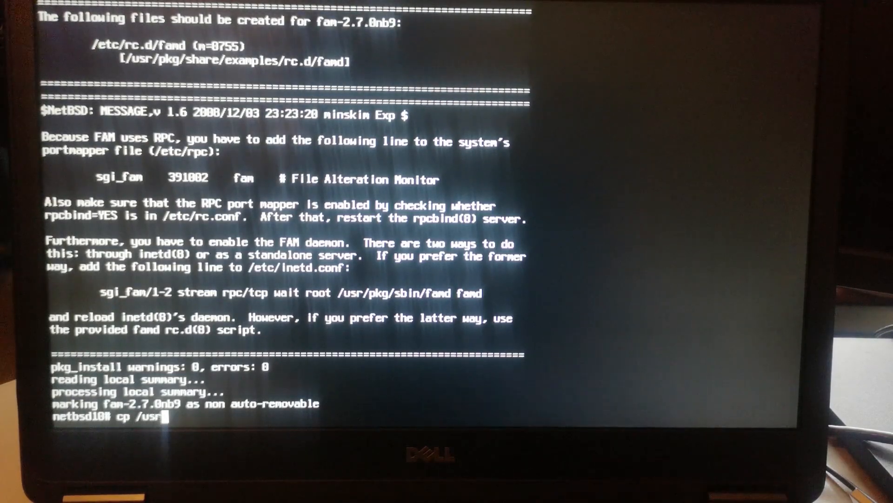
{"action": "type", "text": "/"}
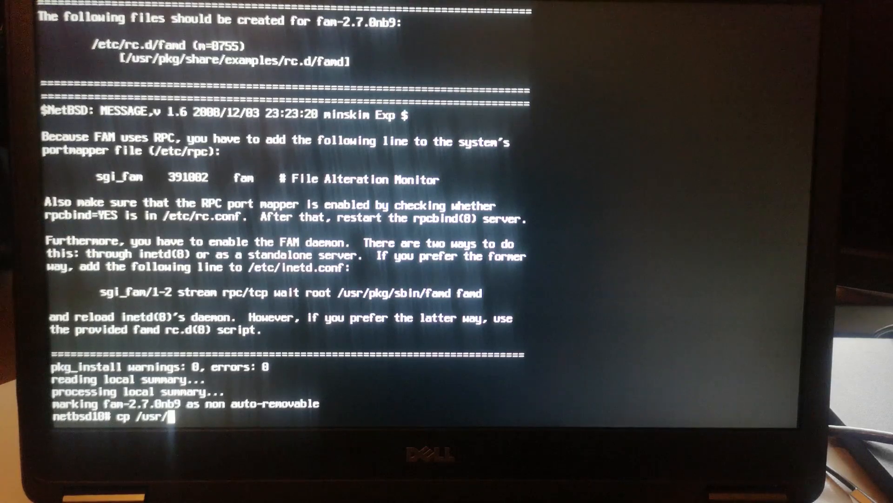
{"action": "type", "text": "pkg/"}
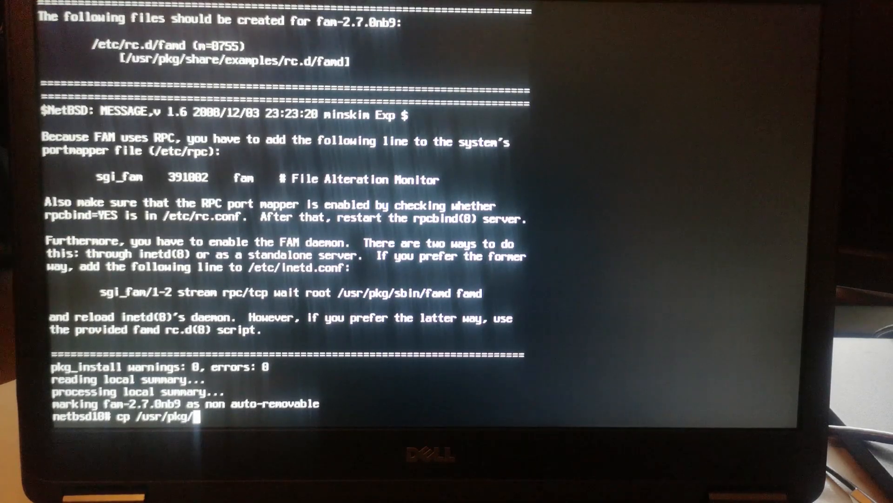
{"action": "type", "text": "share/exam"}
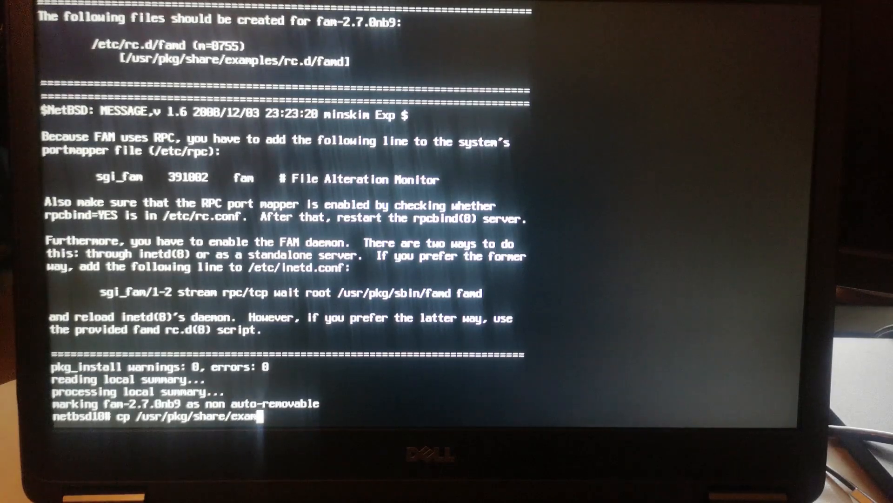
{"action": "type", "text": "ples"}
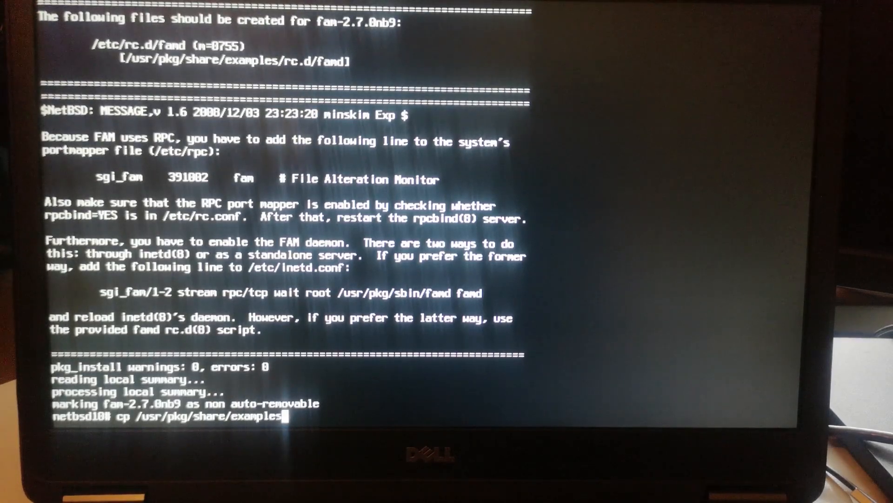
{"action": "type", "text": "/rc.d"}
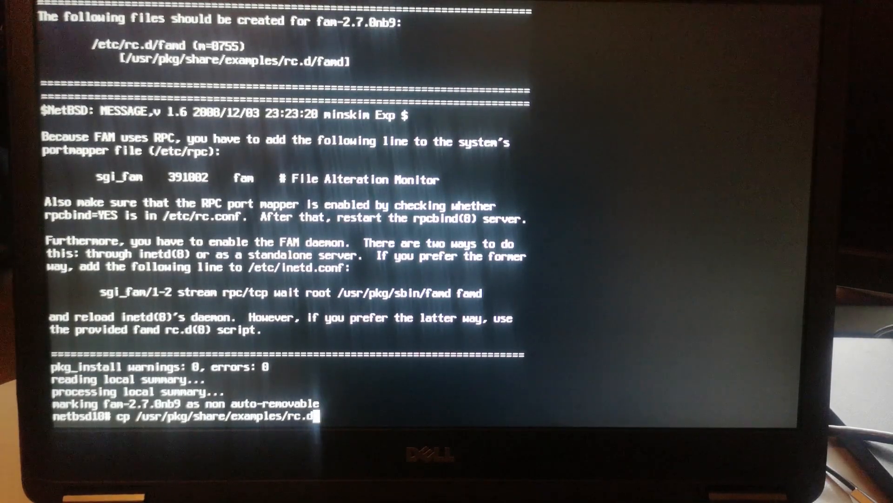
{"action": "type", "text": "/"}
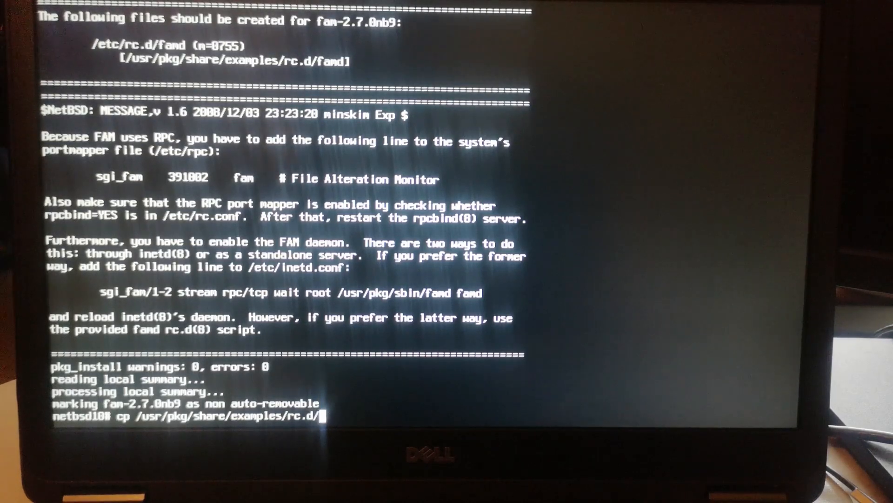
{"action": "type", "text": "famd /etc"}
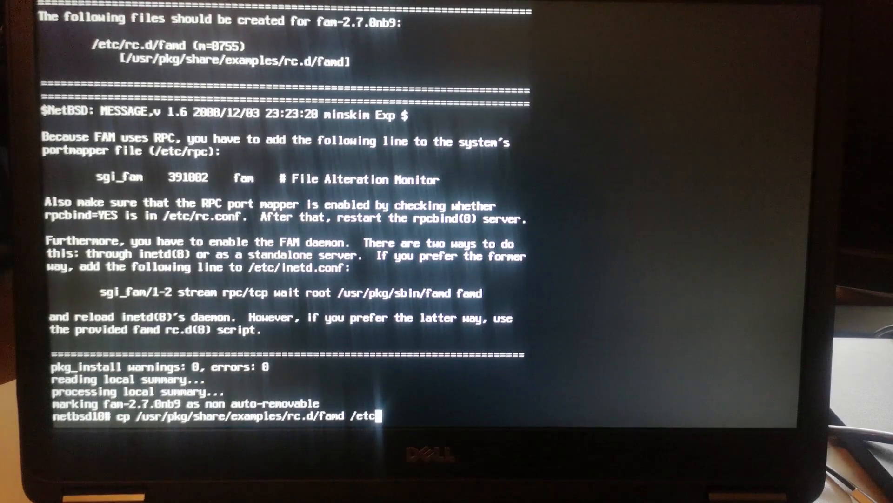
{"action": "type", "text": "rc."}
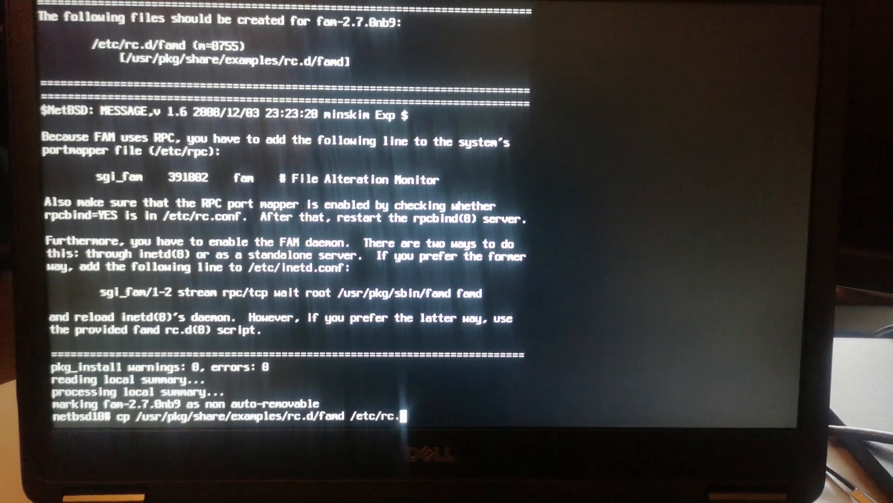
{"action": "type", "text": "d"}
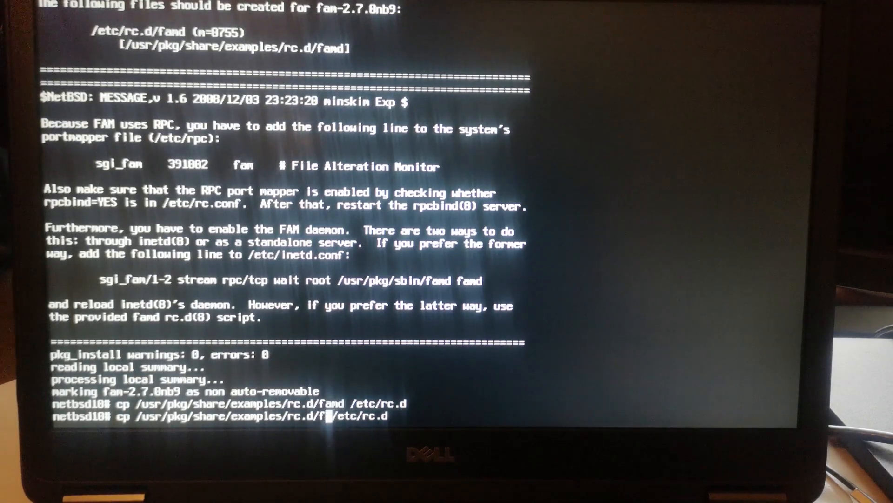
{"action": "type", "text": "dbus"}
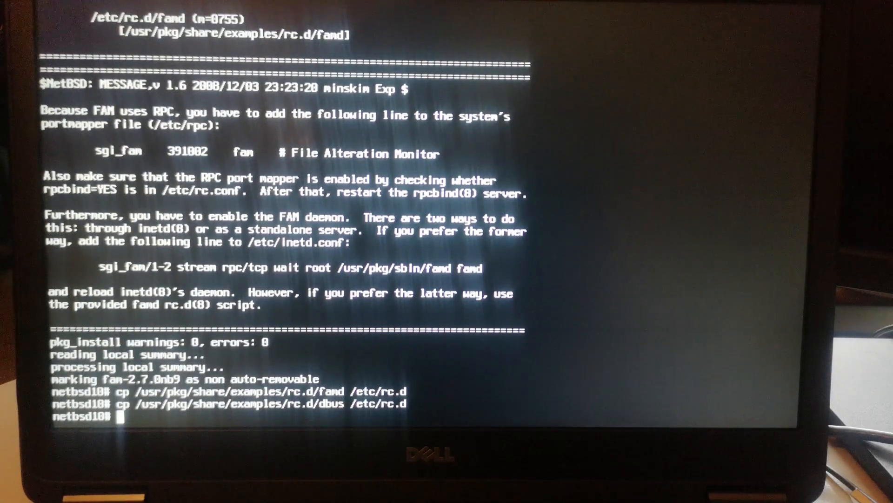
Step: Append rpcbind=YES to /etc/rc.conf
{"action": "type", "text": "echo"}
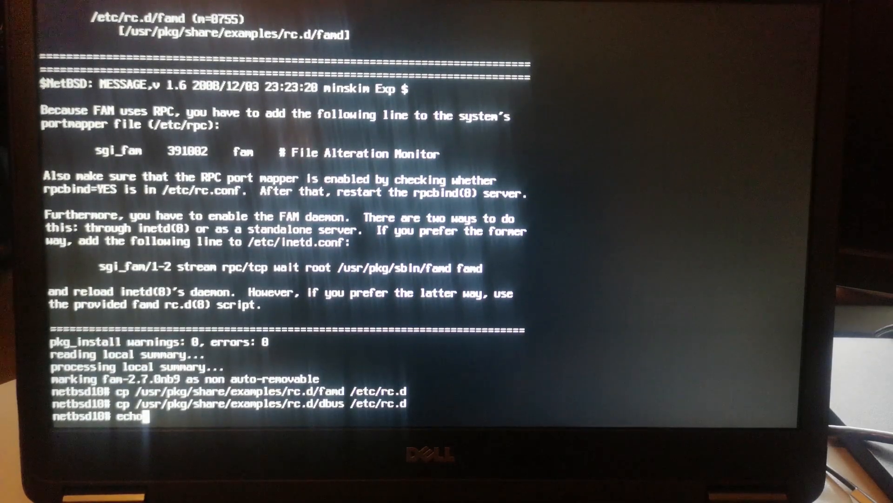
{"action": "type", "text": "rpc"}
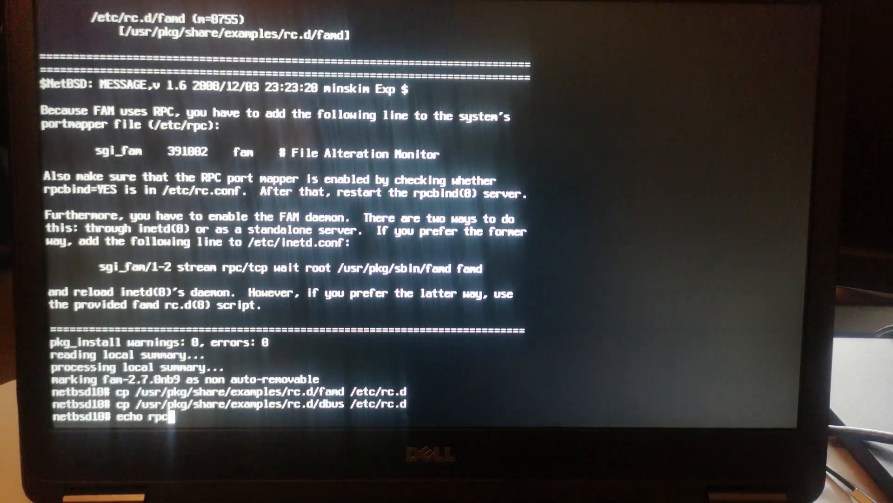
{"action": "type", "text": "bind"}
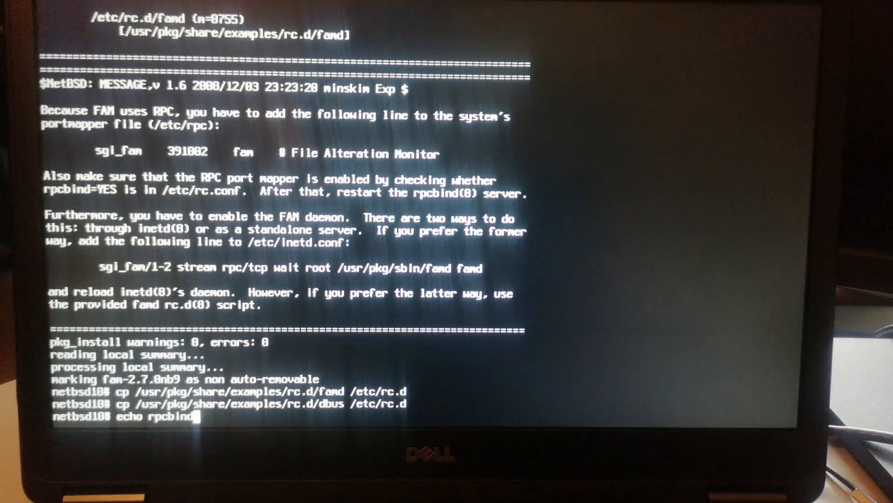
{"action": "type", "text": "="}
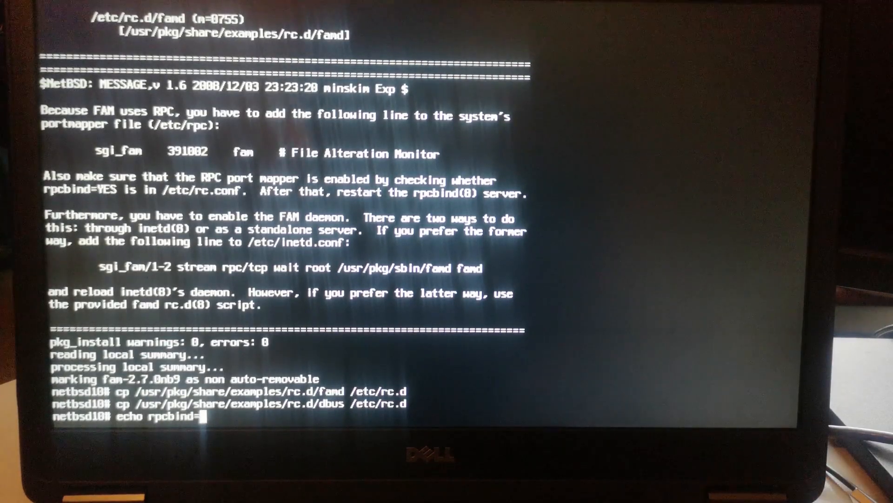
{"action": "type", "text": "YES >>"}
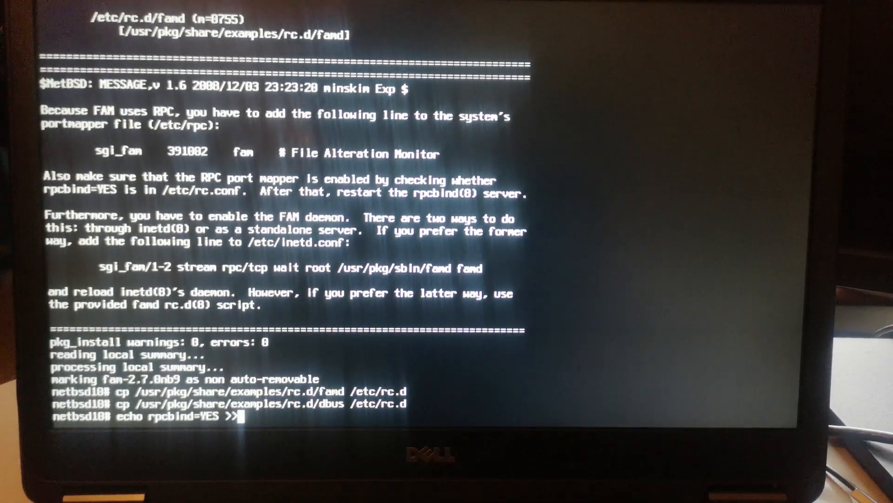
{"action": "type", "text": "/etc/"}
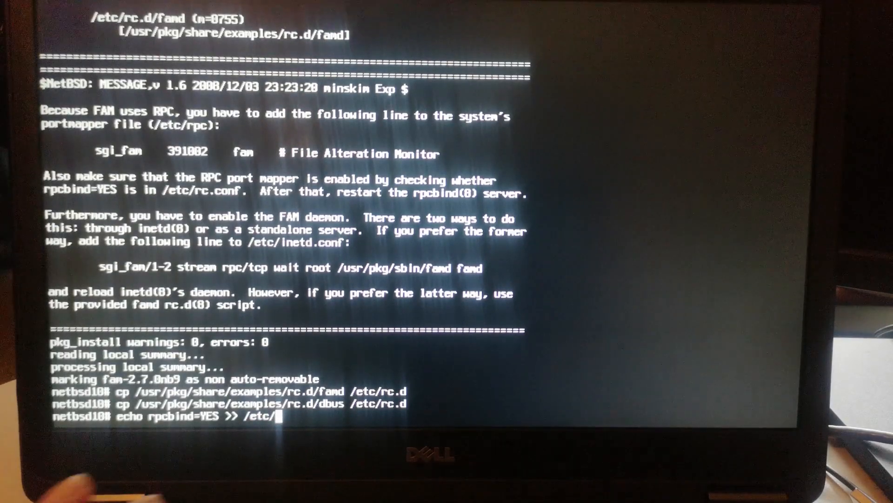
{"action": "type", "text": "rc.conf"}
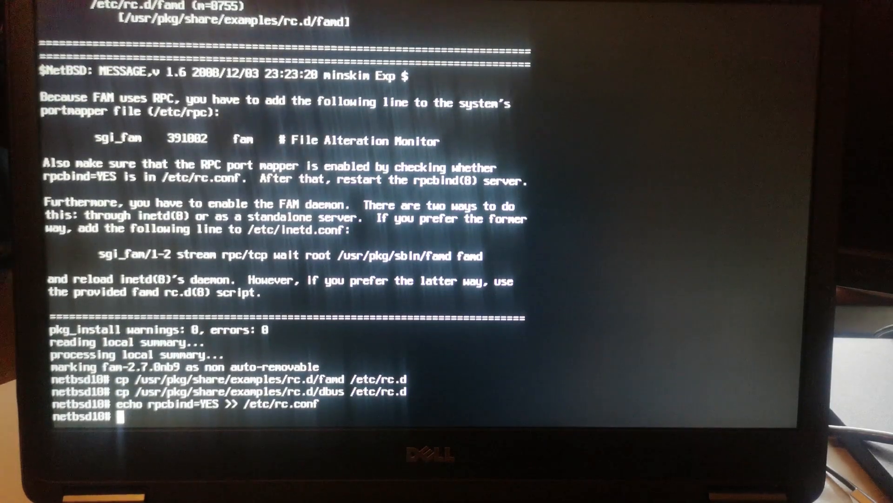
Step: Append dbus=YES to /etc/rc.conf
{"action": "type", "text": "echo"}
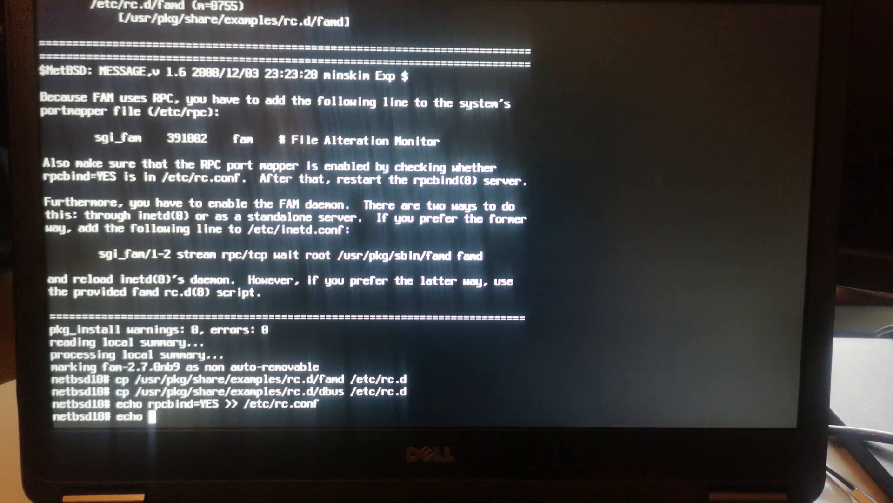
{"action": "type", "text": "db"}
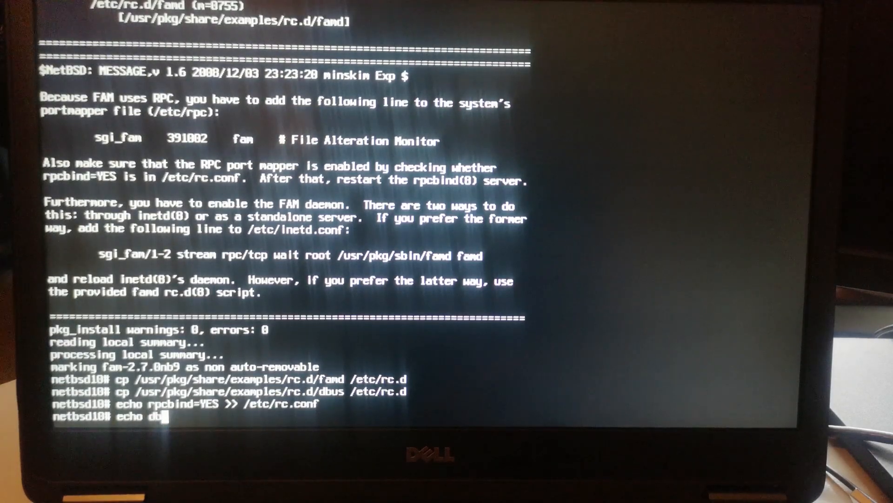
{"action": "type", "text": "us"}
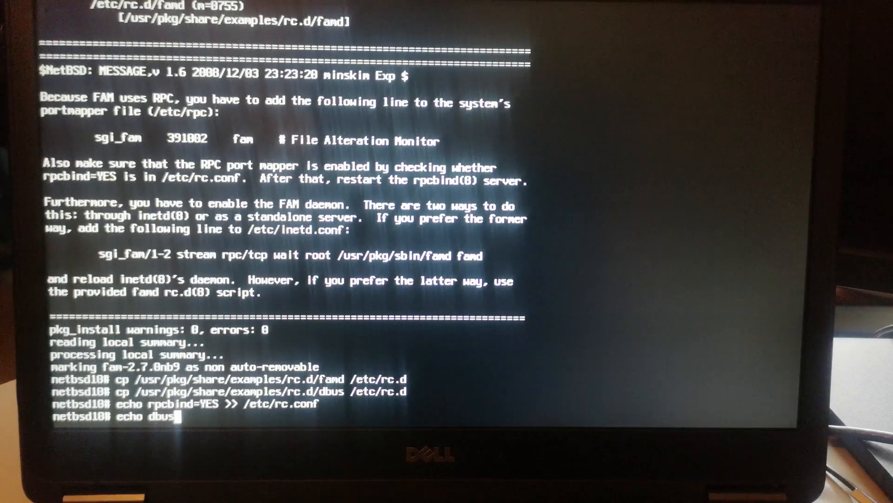
{"action": "type", "text": "=YES"}
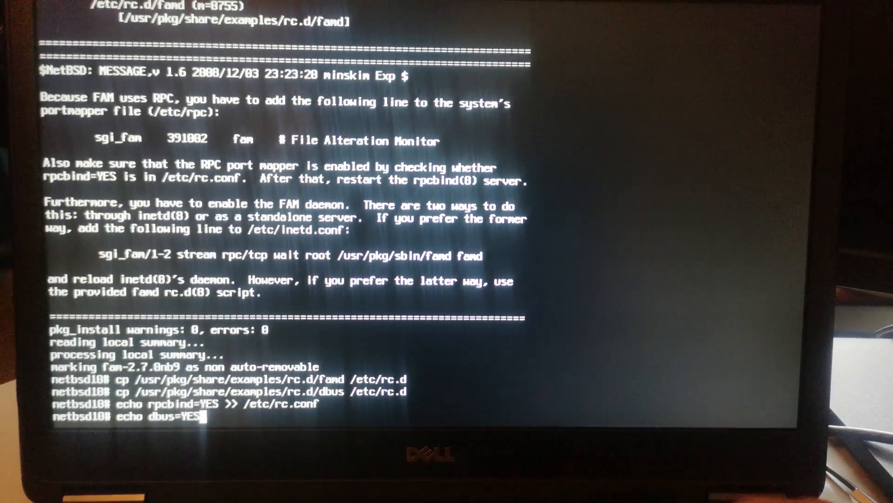
{"action": "type", "text": ">>"}
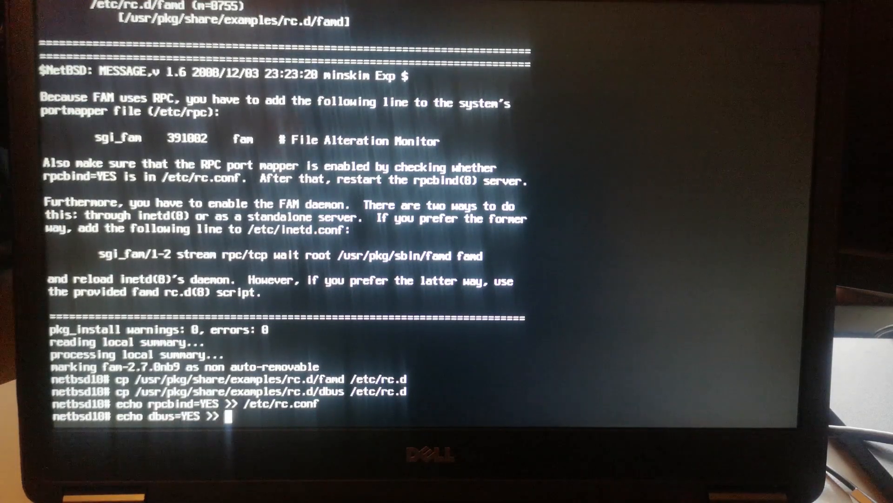
{"action": "type", "text": "/etc/rc.co"}
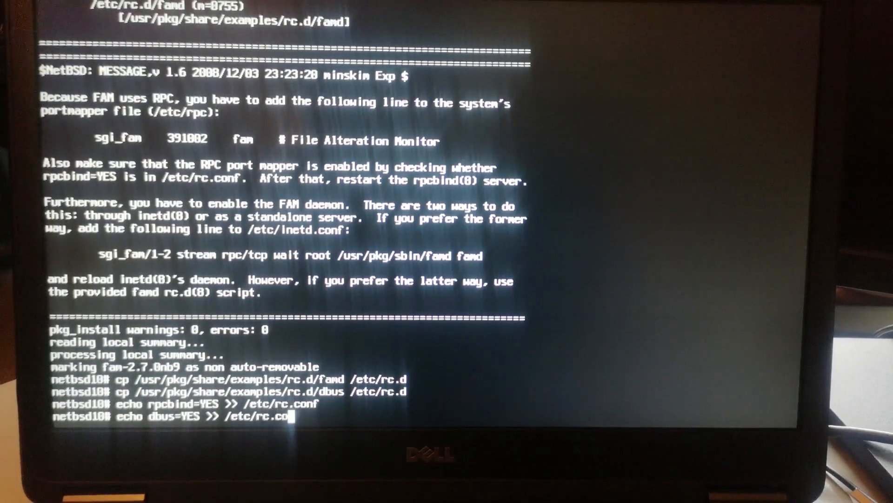
{"action": "type", "text": "nf"}
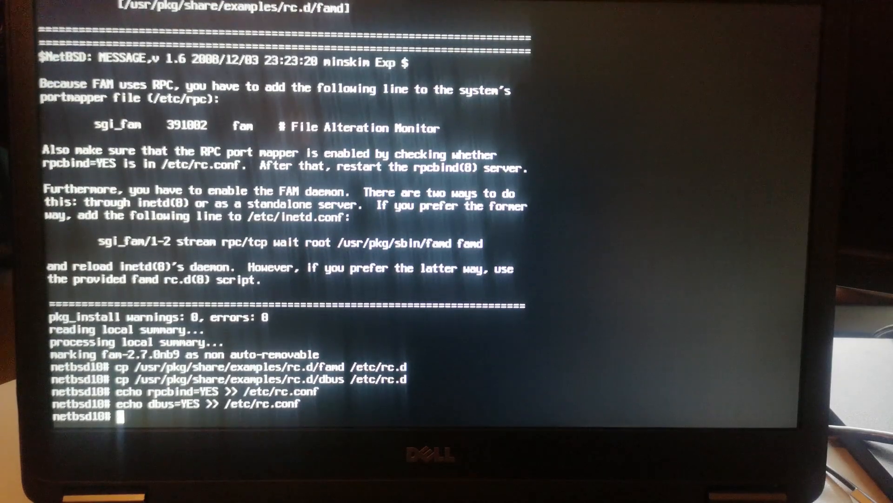
Step: Append famd=YES to /etc/rc.conf
{"action": "type", "text": "echo"}
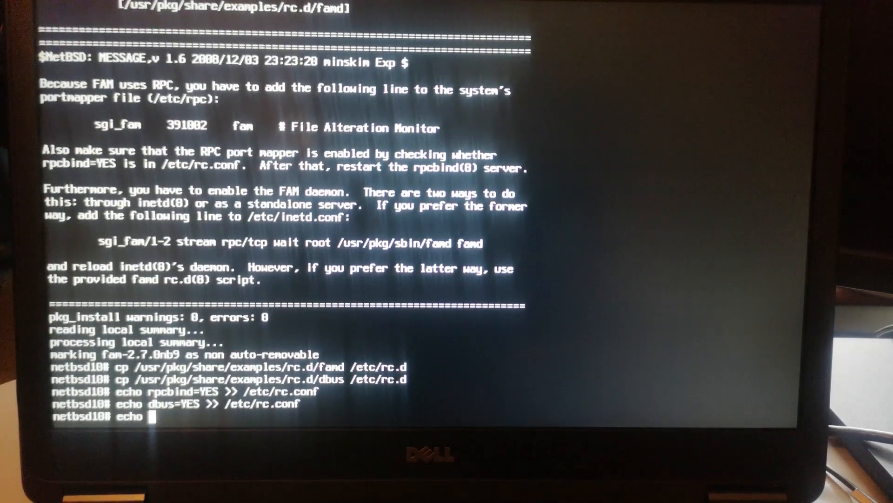
{"action": "type", "text": "famd="}
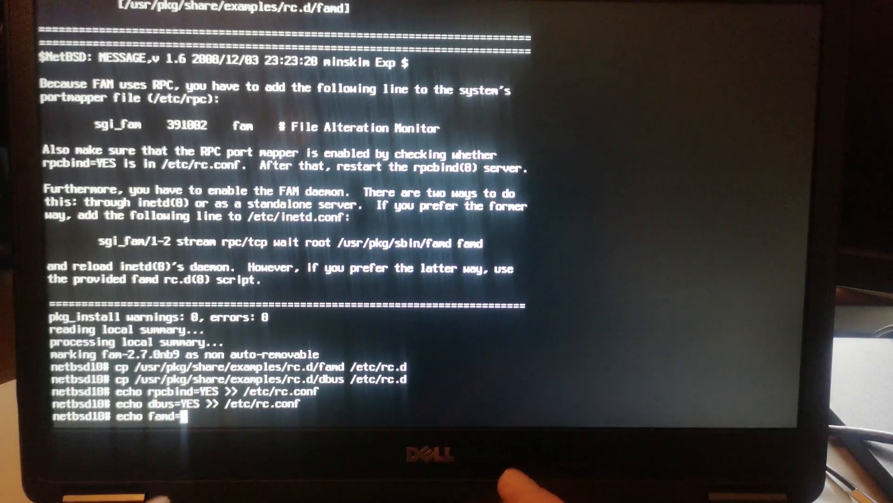
{"action": "type", "text": "YES >> /etc/rc.conf"}
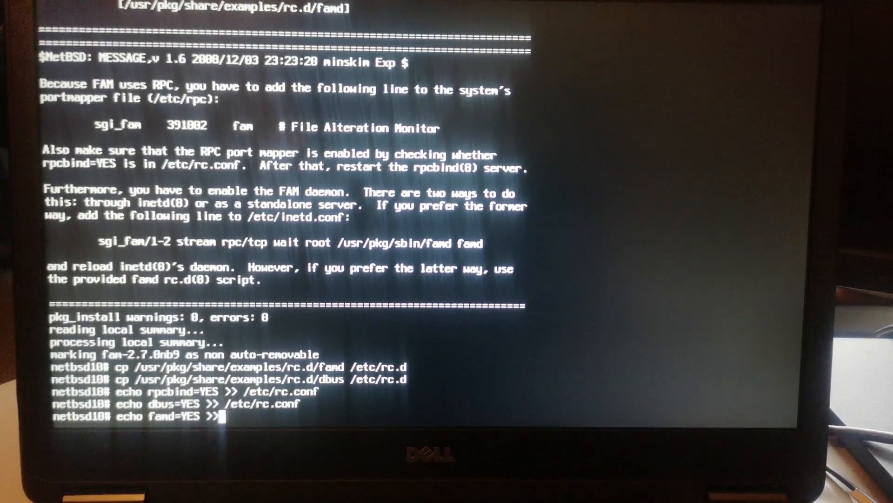
{"action": "type", "text": "/"}
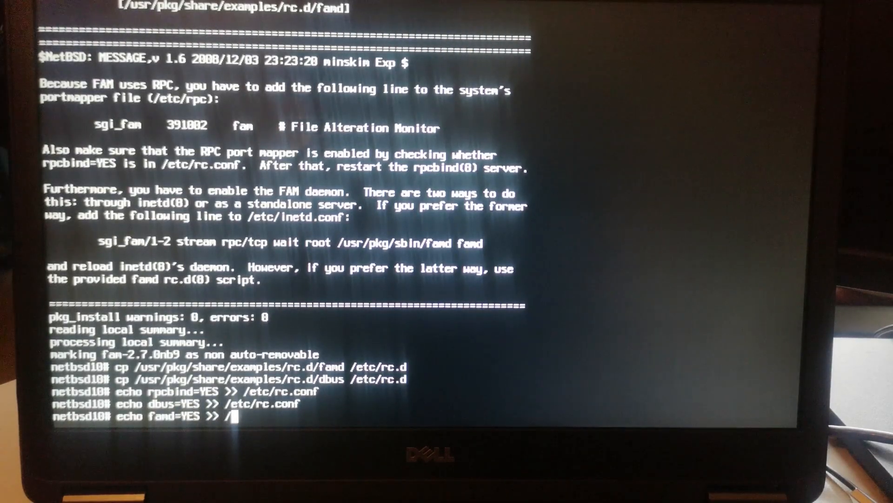
{"action": "type", "text": "etc/"}
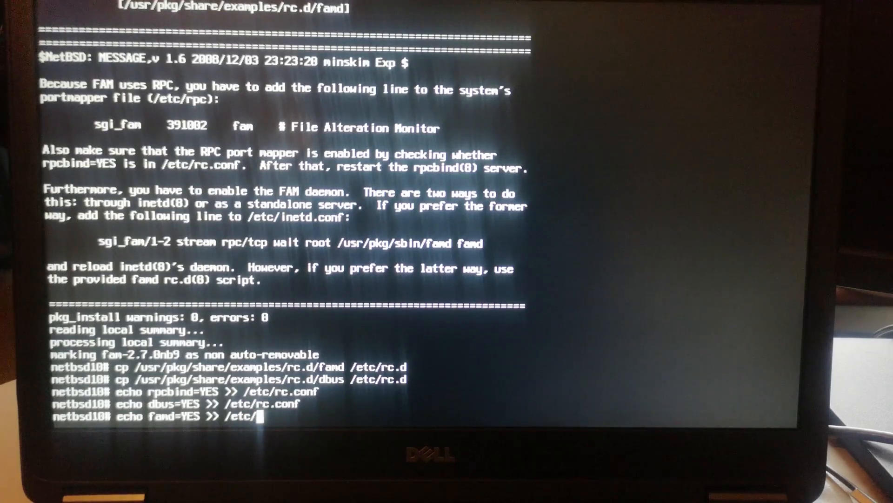
{"action": "type", "text": "rc.conf"}
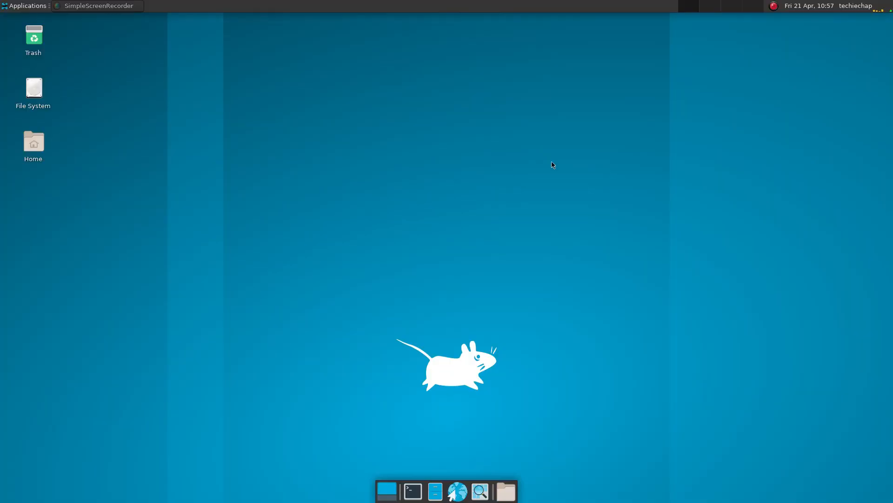
{"action": "mouse_move", "coordinate": [385, 474]}
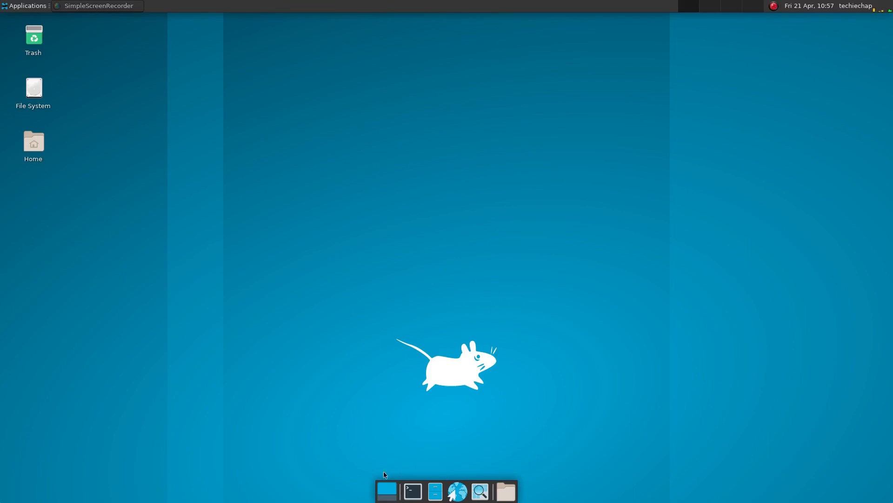
Step: Launch a terminal from the dock and run neofetch beside htop
{"action": "left_click", "coordinate": [412, 491]}
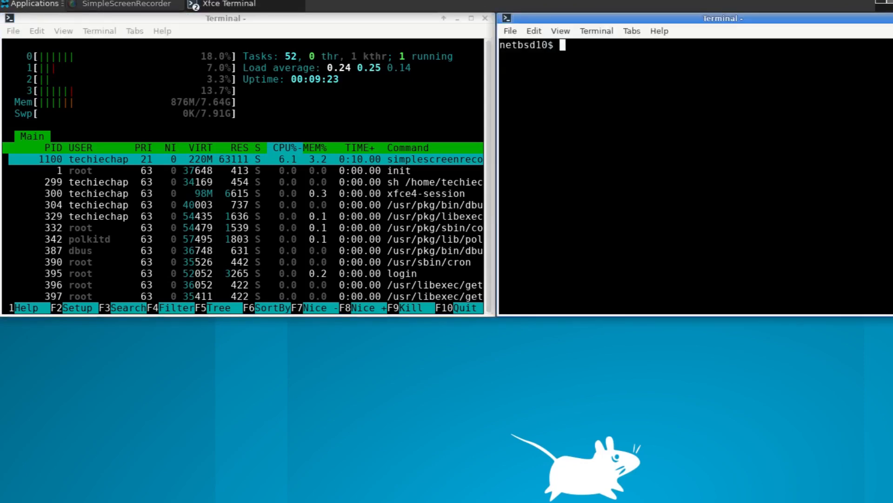
{"action": "type", "text": "neofetch"}
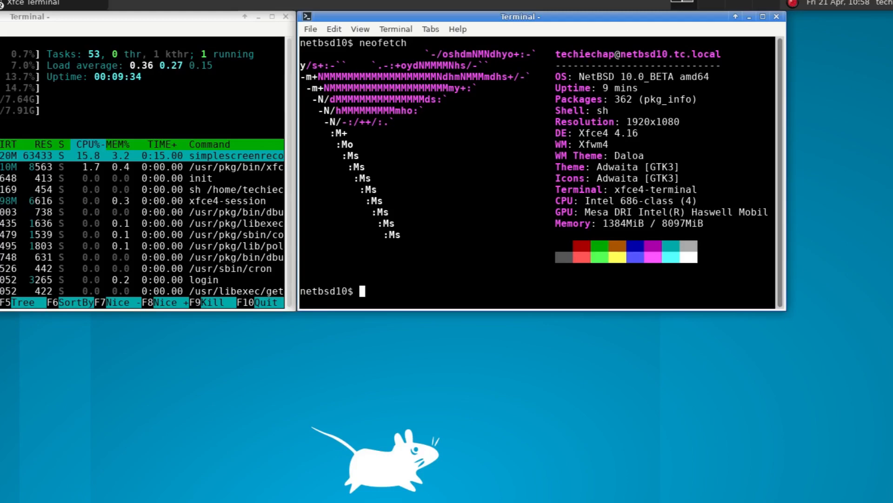
{"action": "left_click", "coordinate": [25, 5]}
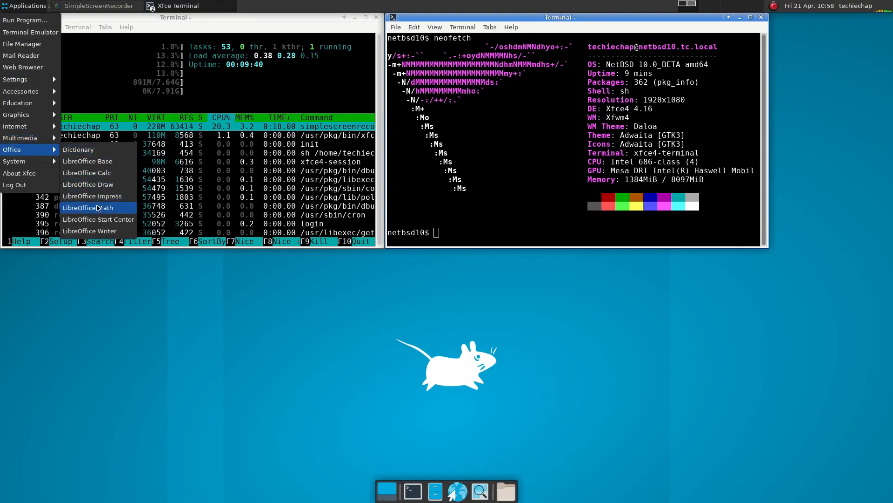
{"action": "mouse_move", "coordinate": [96, 230]}
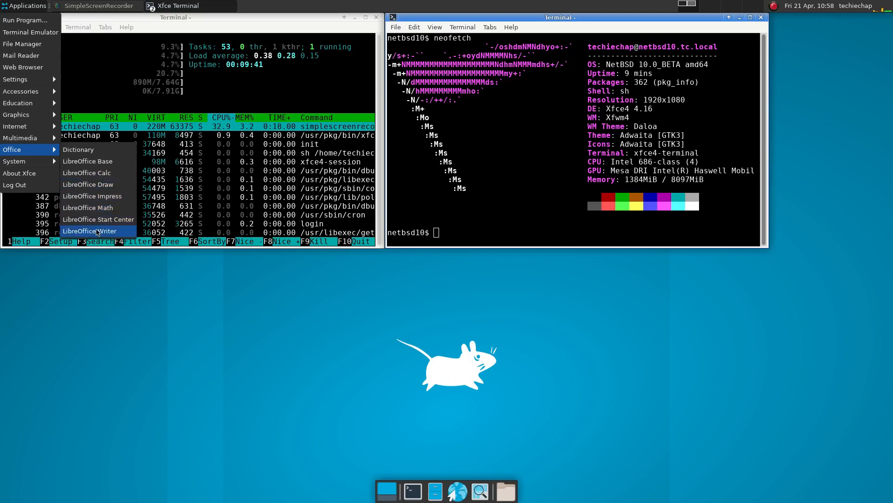
Step: Launch LibreOffice Writer and view its version (7.4.1.2) in About LibreOffice
{"action": "left_click", "coordinate": [90, 231]}
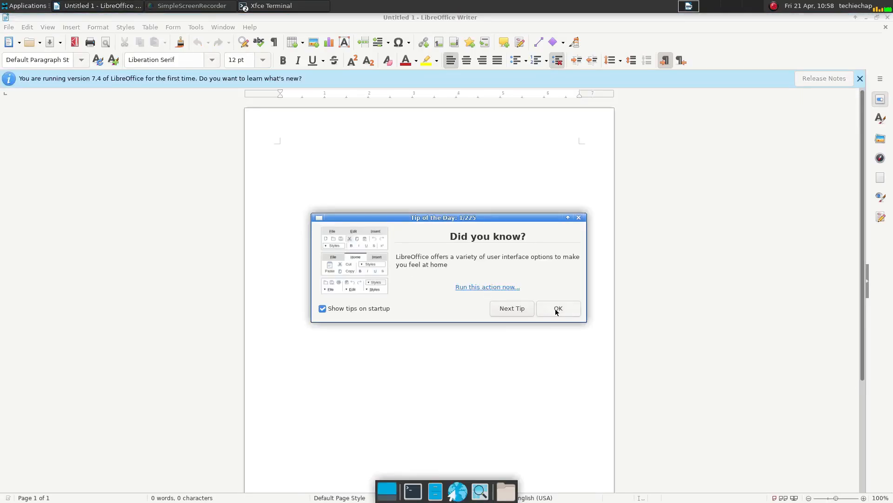
{"action": "left_click", "coordinate": [558, 308]}
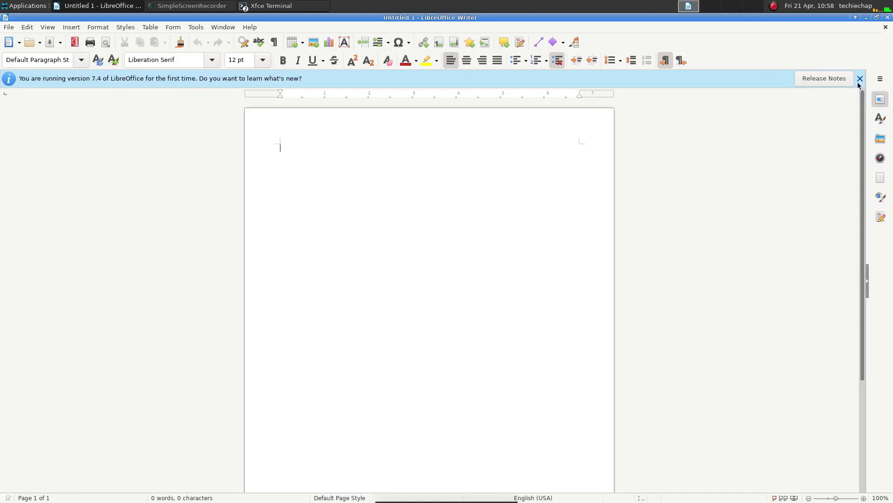
{"action": "left_click", "coordinate": [249, 27]}
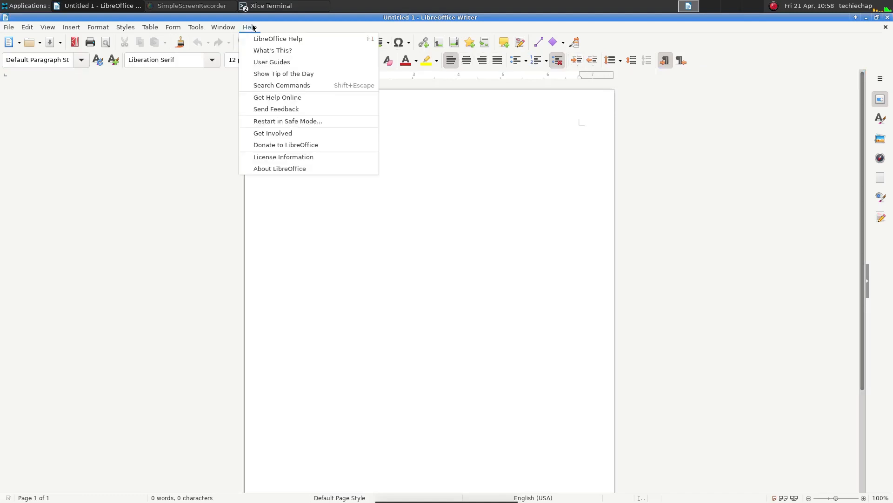
{"action": "left_click", "coordinate": [280, 168]}
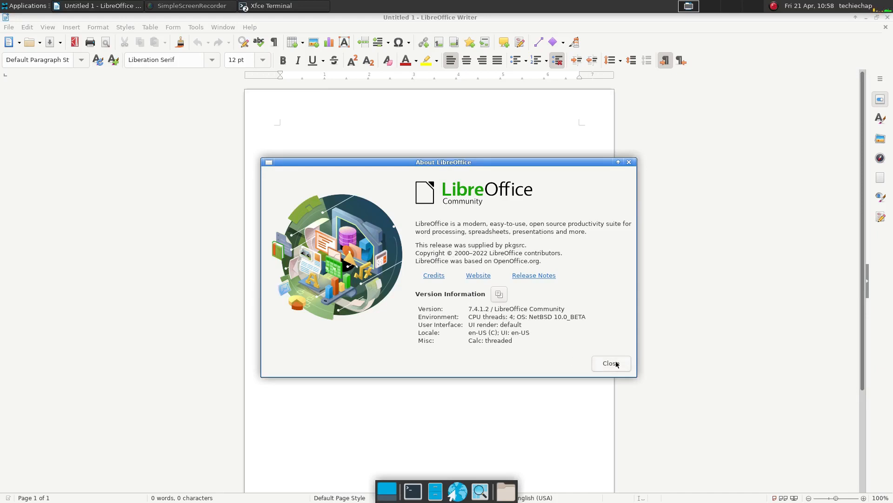
{"action": "left_click", "coordinate": [610, 363]}
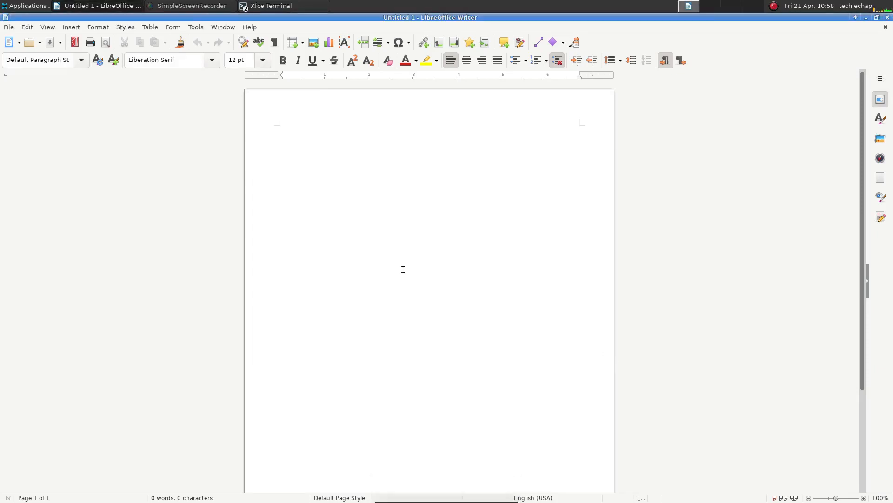
Step: Type the test line 'Testinng on netbsd dkjsksjd' in the document
{"action": "type", "text": "Testinng on"}
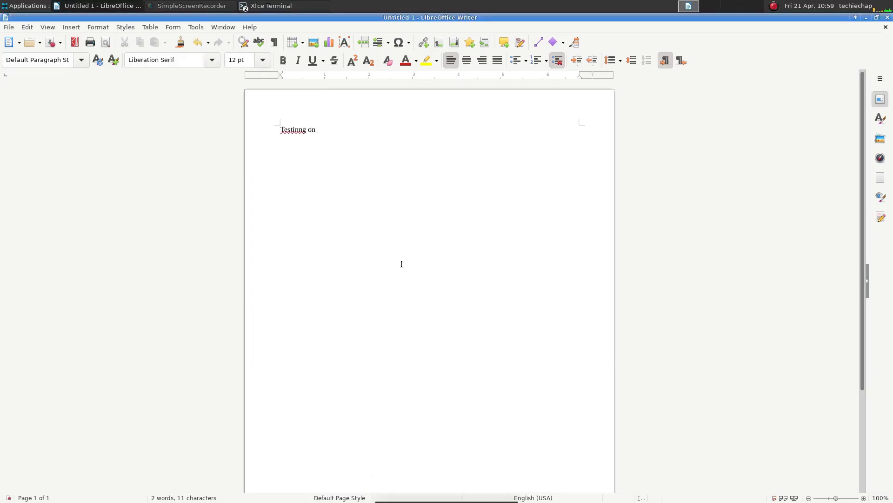
{"action": "type", "text": "netbsd"}
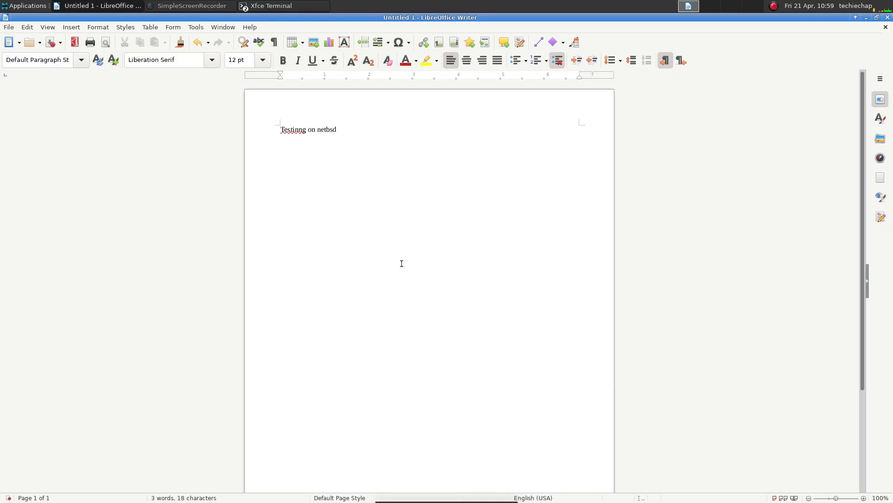
{"action": "type", "text": "dkjsksjd"}
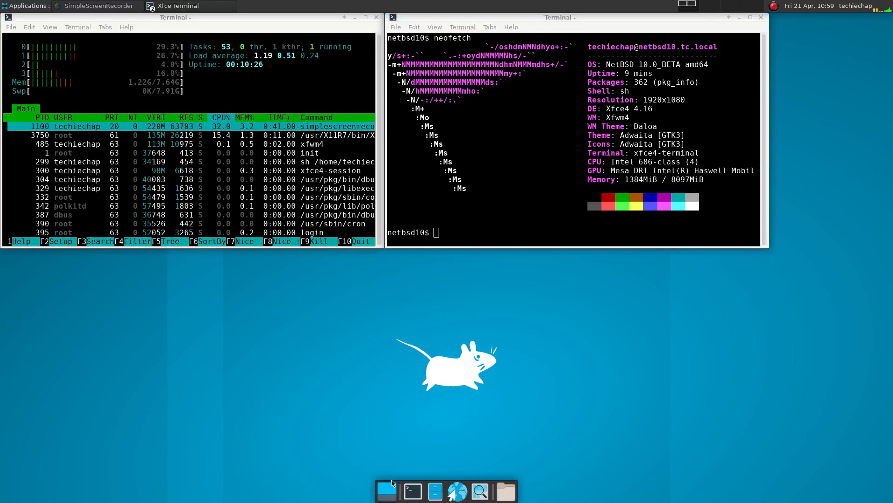
{"action": "mouse_move", "coordinate": [502, 375]}
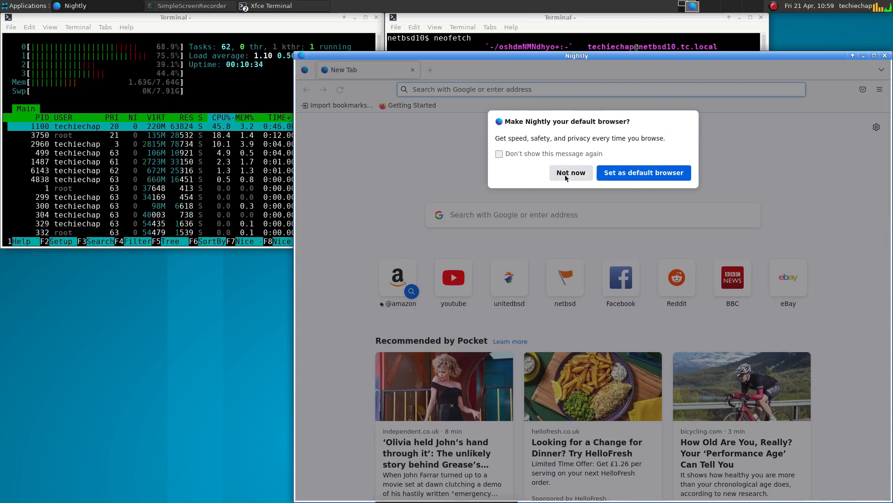
Step: Decline the default-browser prompt, confirm Nightly 107.0.1 in About, then focus the address bar
{"action": "left_click", "coordinate": [571, 172]}
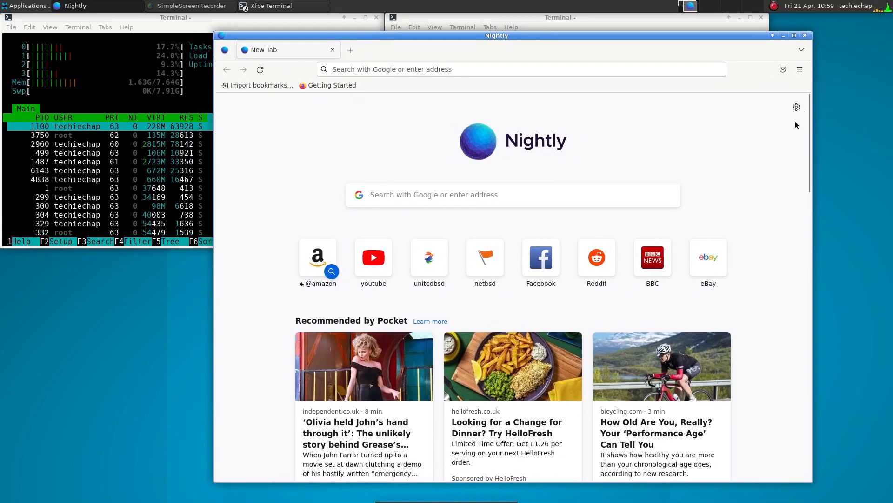
{"action": "left_click", "coordinate": [799, 69]}
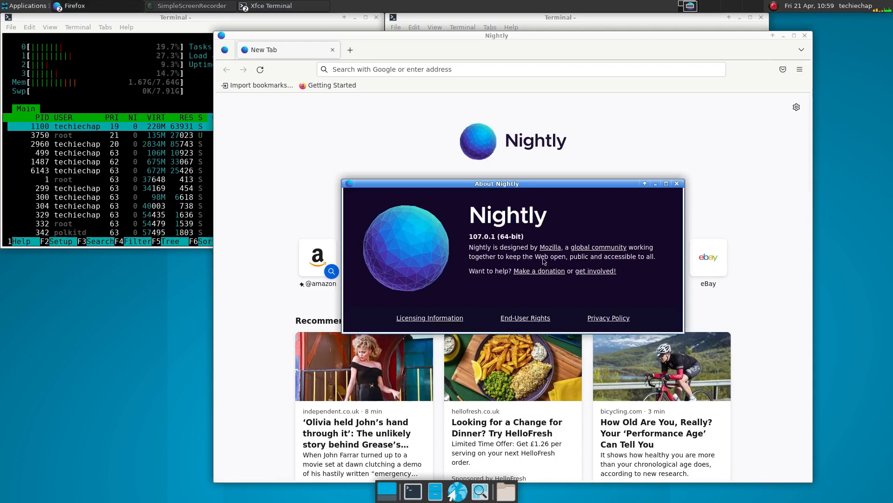
{"action": "mouse_move", "coordinate": [584, 299]}
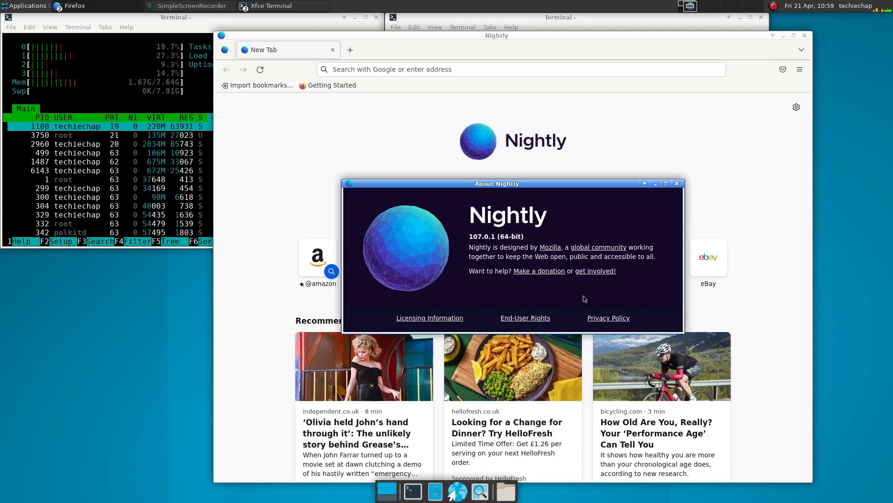
{"action": "mouse_move", "coordinate": [660, 206]}
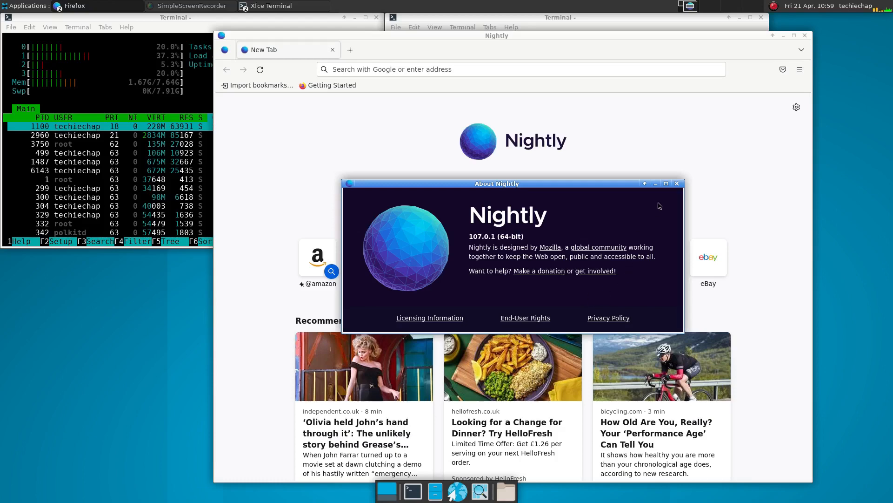
{"action": "left_click", "coordinate": [677, 183]}
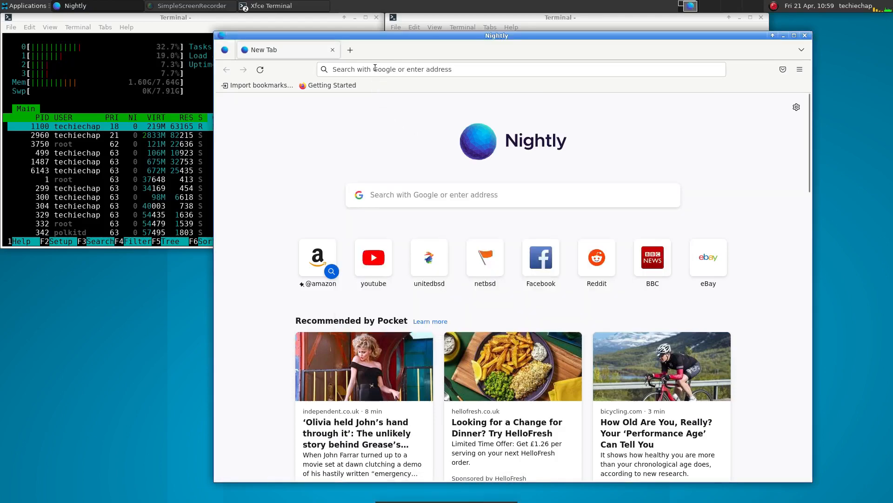
{"action": "left_click", "coordinate": [512, 69]}
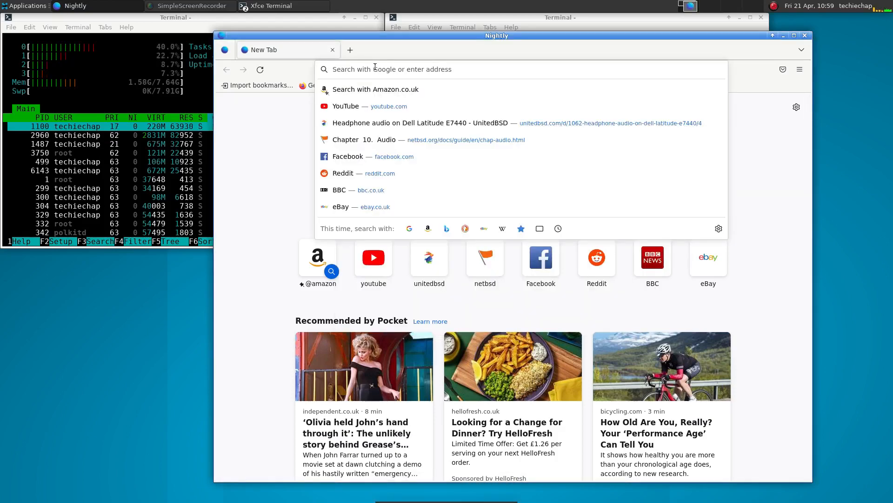
Step: Search YouTube for the Techiechap channel, play its FreeBSD 13.1 desktop video, and pause it
{"action": "left_click", "coordinate": [388, 106]}
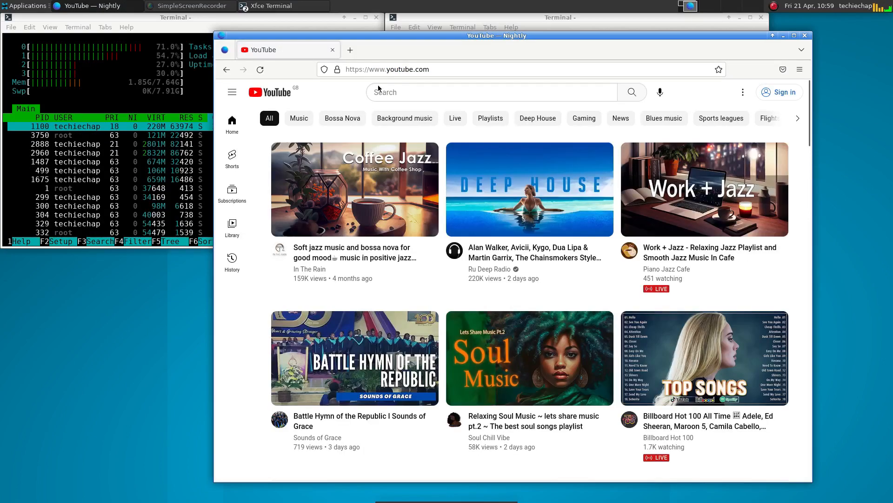
{"action": "type", "text": "techiechap"}
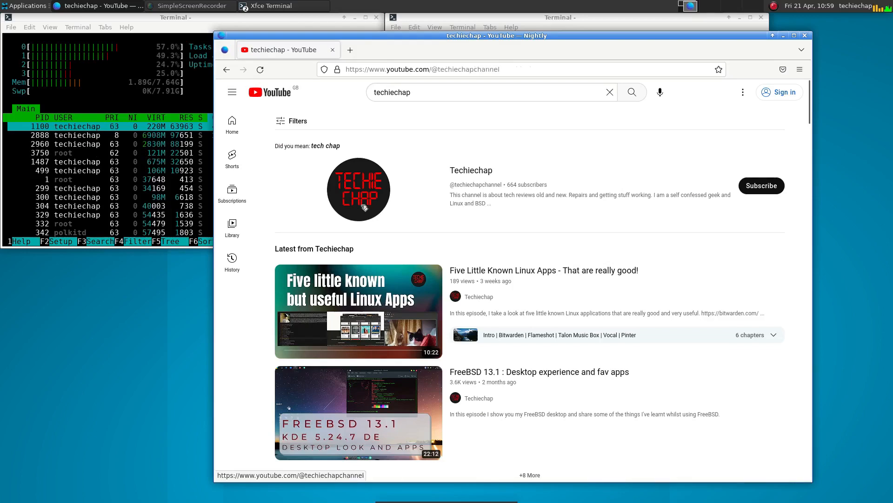
{"action": "left_click", "coordinate": [358, 189]}
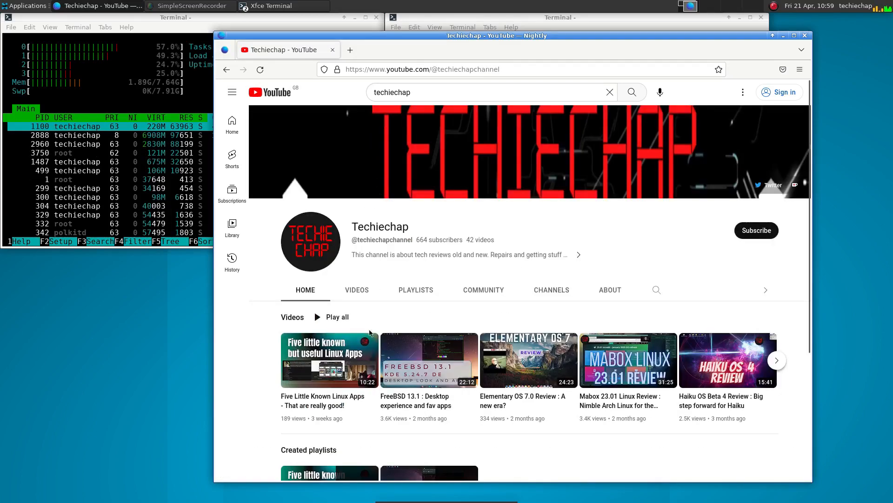
{"action": "left_click", "coordinate": [329, 359]}
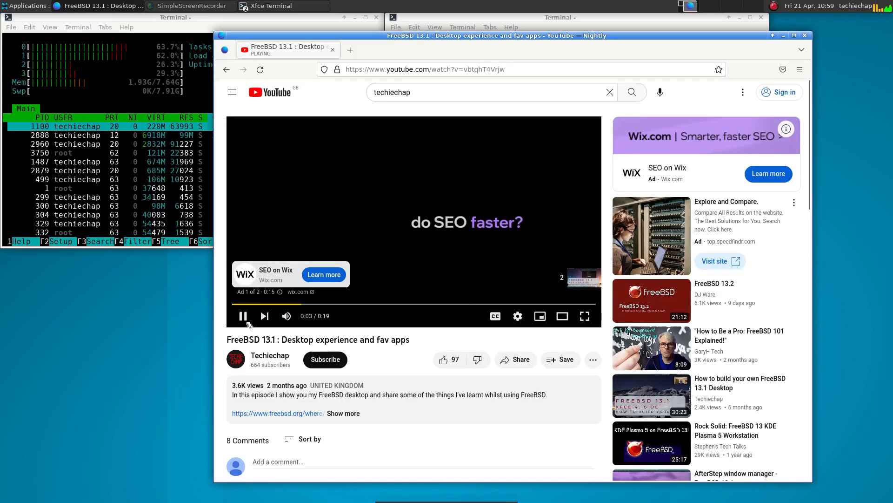
{"action": "left_click", "coordinate": [242, 315]}
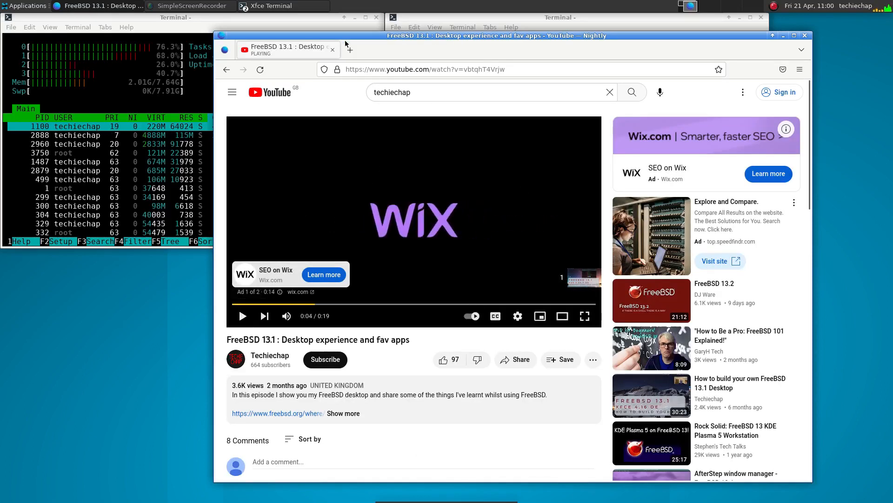
{"action": "left_click", "coordinate": [804, 35]}
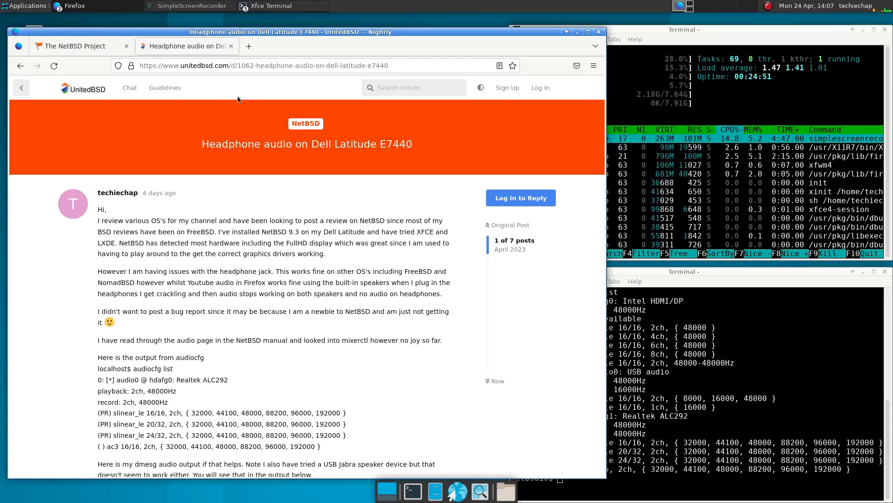
{"action": "mouse_move", "coordinate": [361, 377]}
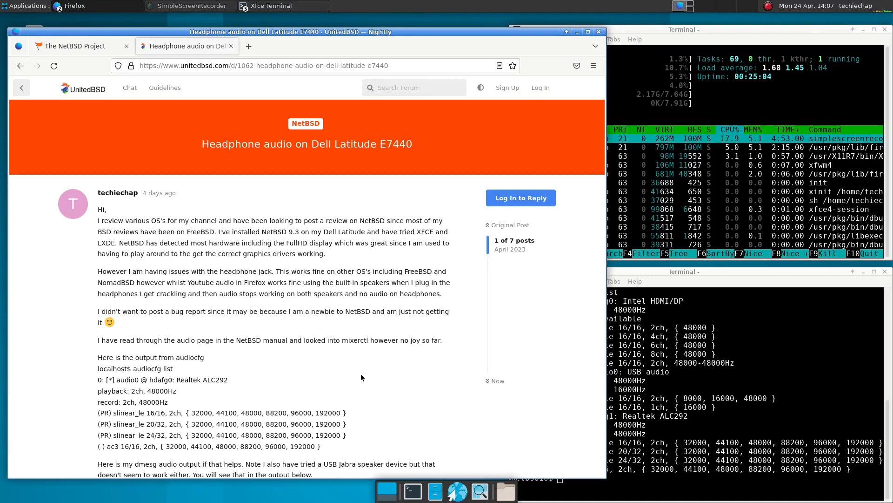
{"action": "scroll", "scroll_direction": "down", "scroll_amount": 3}
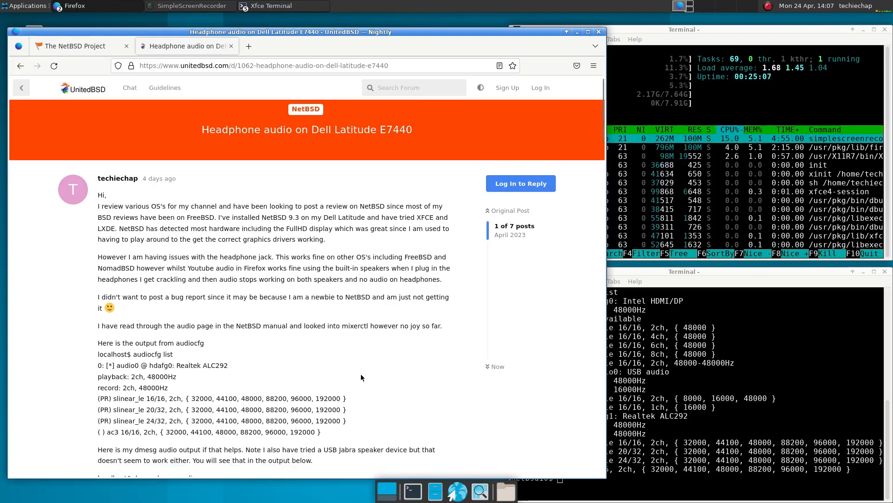
{"action": "scroll", "scroll_direction": "down", "scroll_amount": 3}
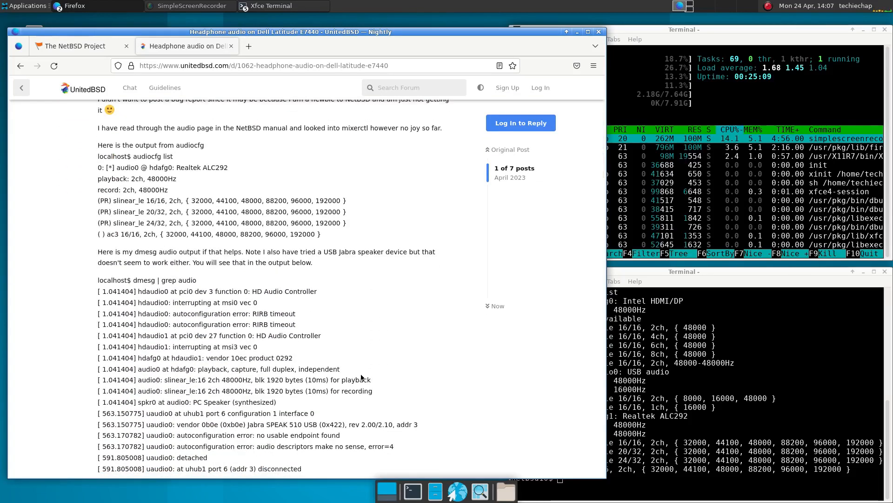
{"action": "scroll", "scroll_direction": "down", "scroll_amount": 3}
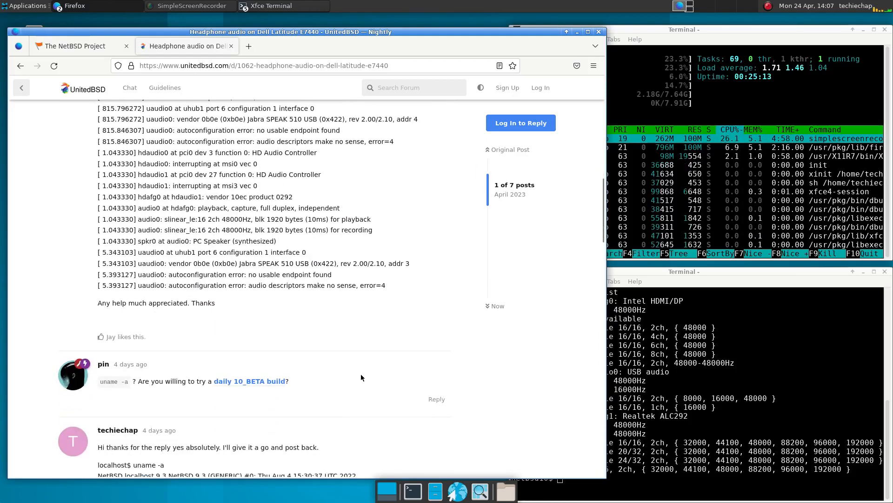
{"action": "scroll", "scroll_direction": "down", "scroll_amount": 3}
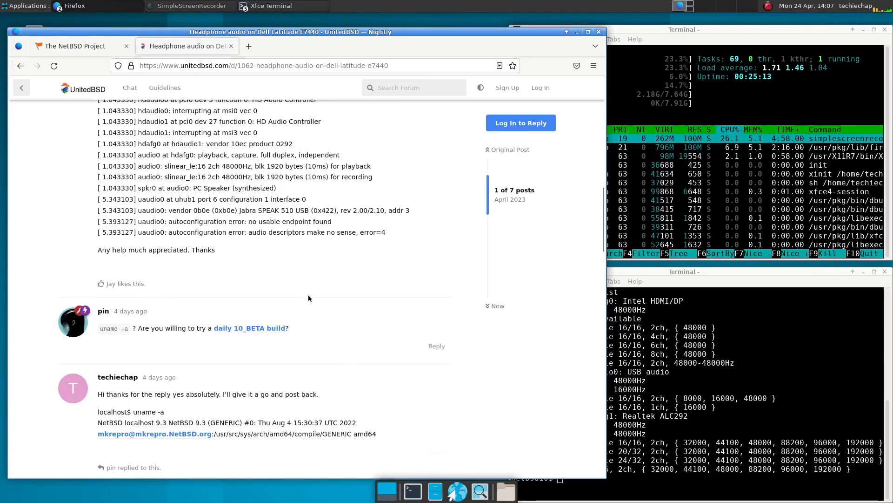
{"action": "mouse_move", "coordinate": [196, 315]}
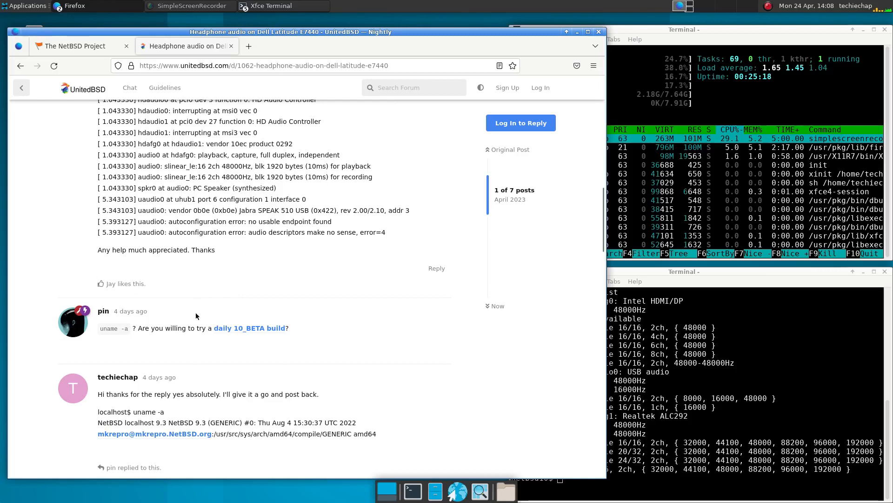
{"action": "scroll", "scroll_direction": "down", "scroll_amount": 3}
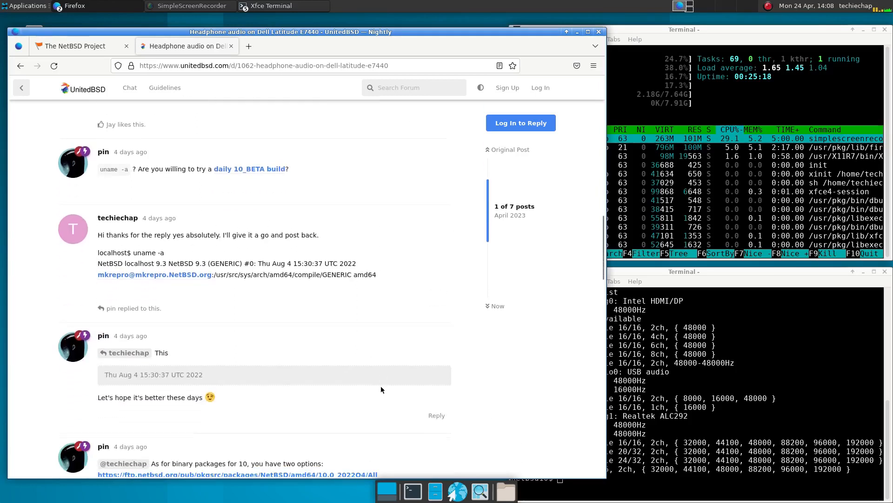
{"action": "scroll", "scroll_direction": "down", "scroll_amount": 3}
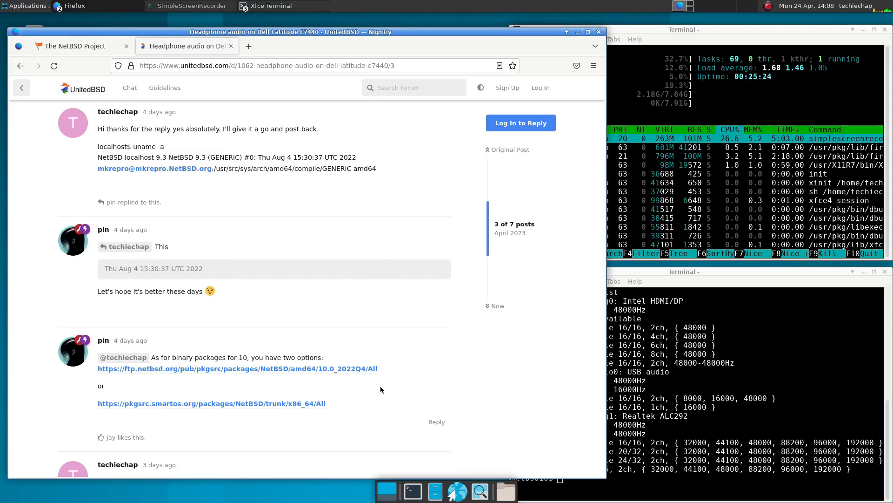
{"action": "scroll", "scroll_direction": "down", "scroll_amount": 3}
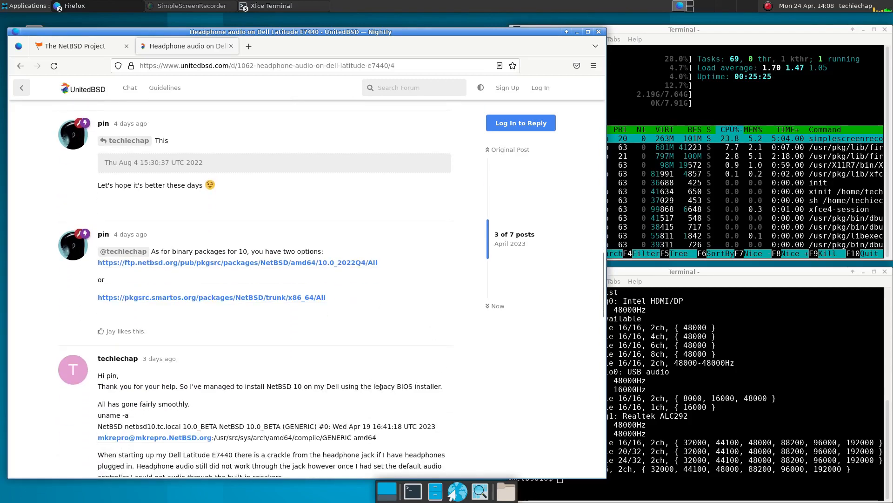
{"action": "scroll", "scroll_direction": "down", "scroll_amount": 3}
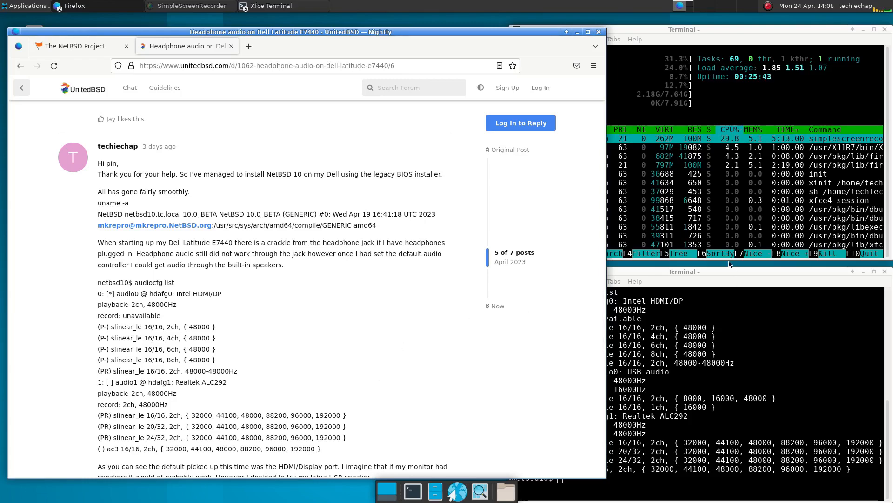
{"action": "scroll", "scroll_direction": "down", "scroll_amount": 3}
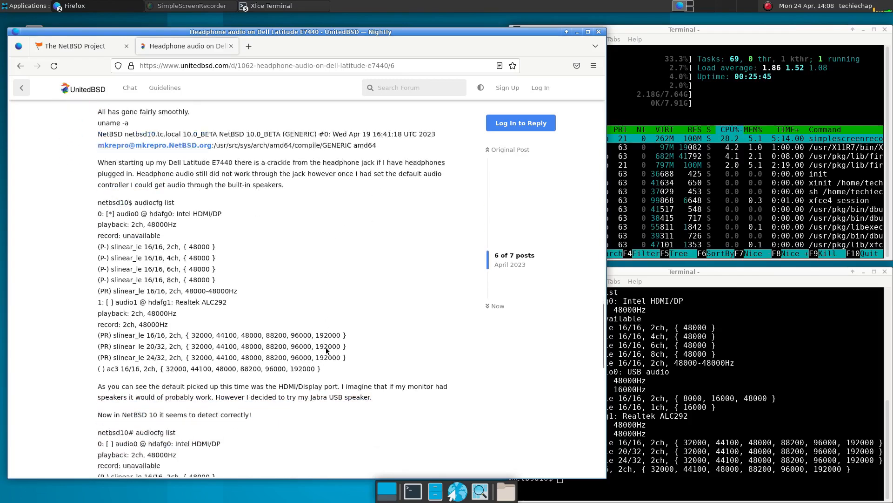
{"action": "scroll", "scroll_direction": "down", "scroll_amount": 3}
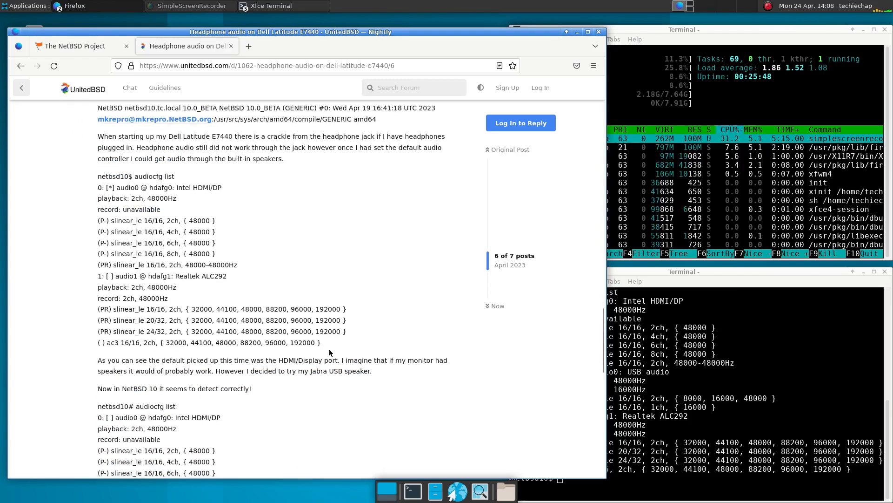
{"action": "scroll", "scroll_direction": "down", "scroll_amount": 3}
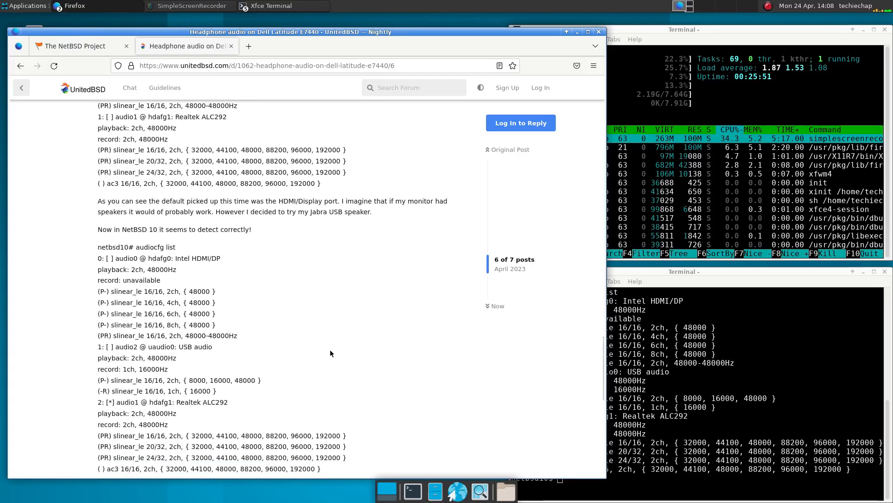
{"action": "scroll", "scroll_direction": "down", "scroll_amount": 3}
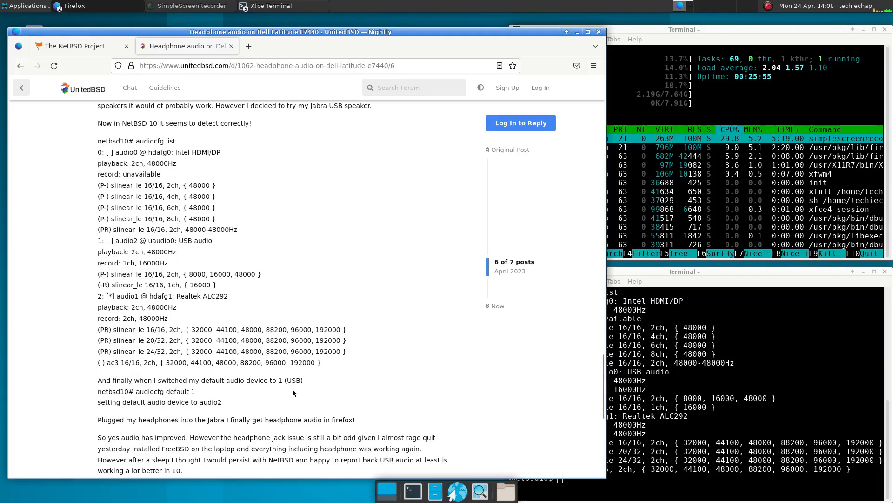
{"action": "mouse_move", "coordinate": [308, 361]}
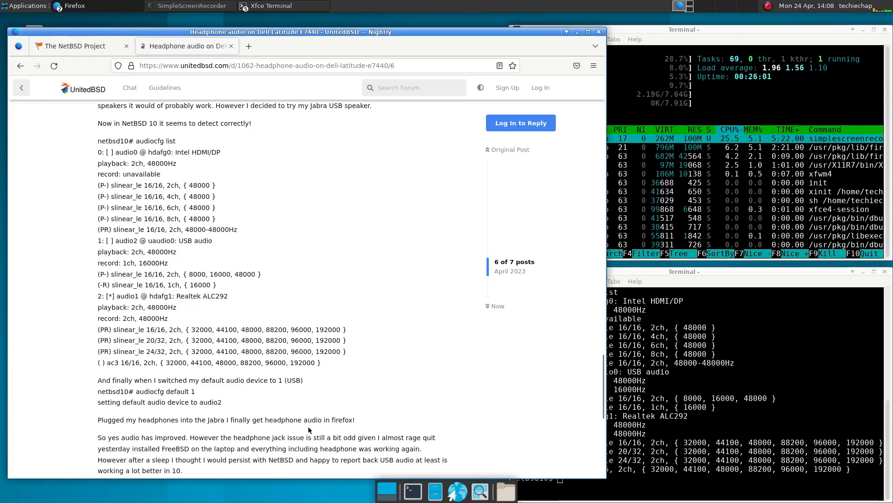
{"action": "scroll", "scroll_direction": "down", "scroll_amount": 3}
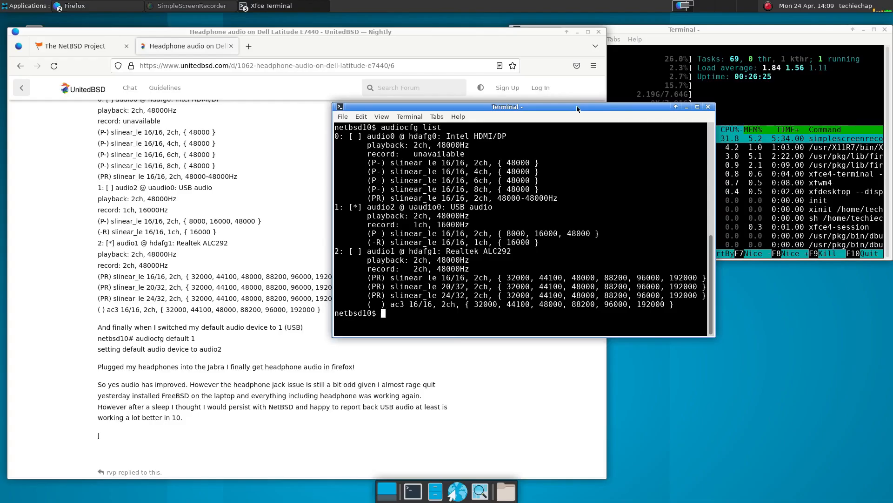
Step: Run audiocfg list, clear the terminal, and rerun neofetch
{"action": "type", "text": "audio"}
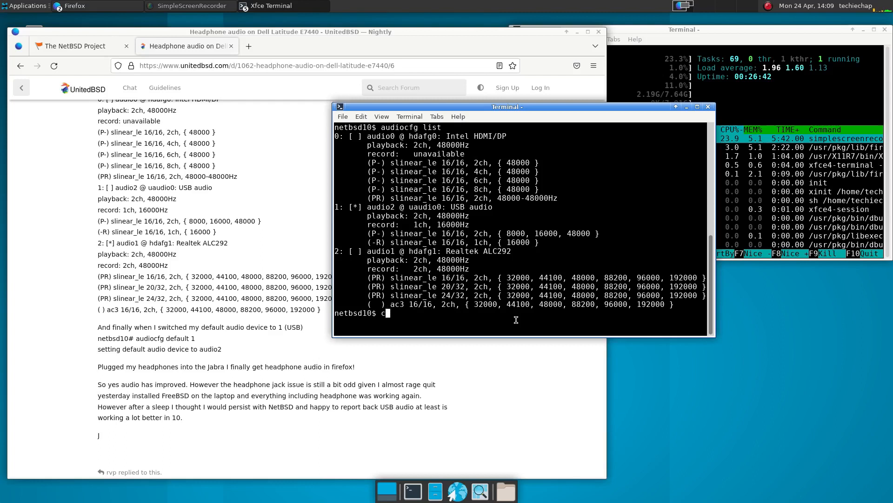
{"action": "type", "text": "le"}
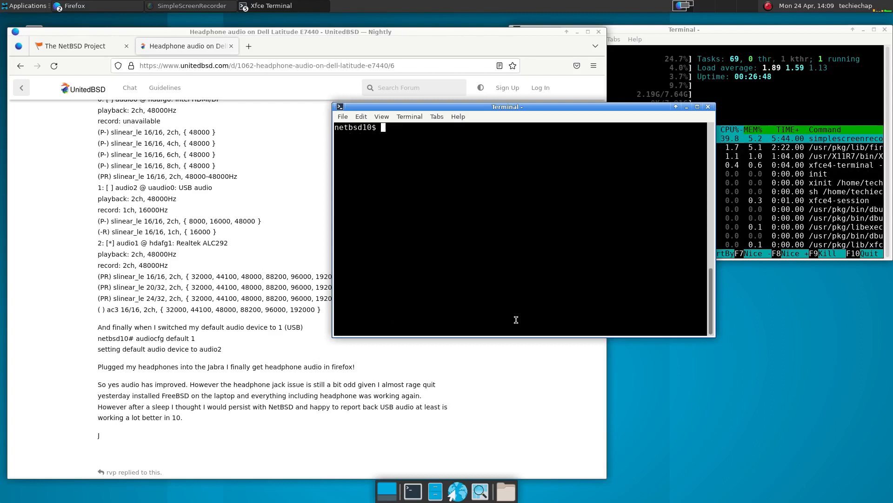
{"action": "type", "text": "ne"}
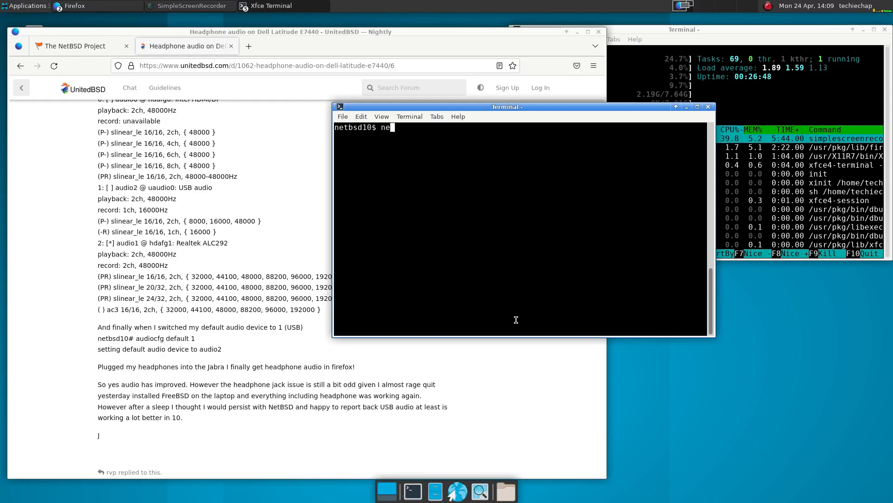
{"action": "type", "text": "ofetch"}
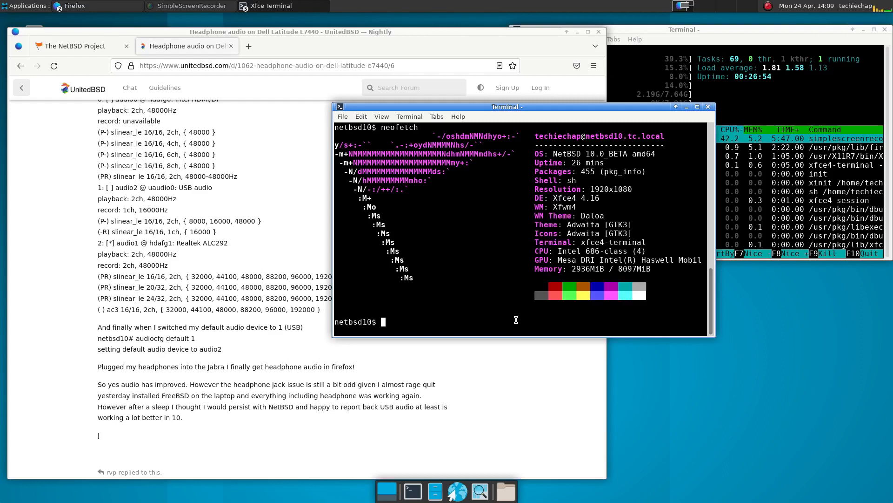
{"action": "mouse_move", "coordinate": [708, 108]}
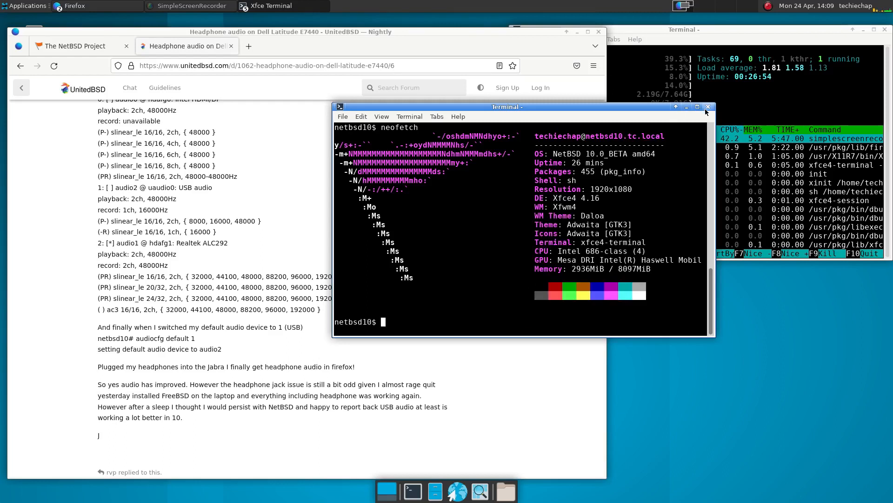
Step: Drag the neofetch terminal back beside htop and switch to The NetBSD Project tab
{"action": "left_click_drag", "start_coordinate": [506, 107], "coordinate": [581, 151]}
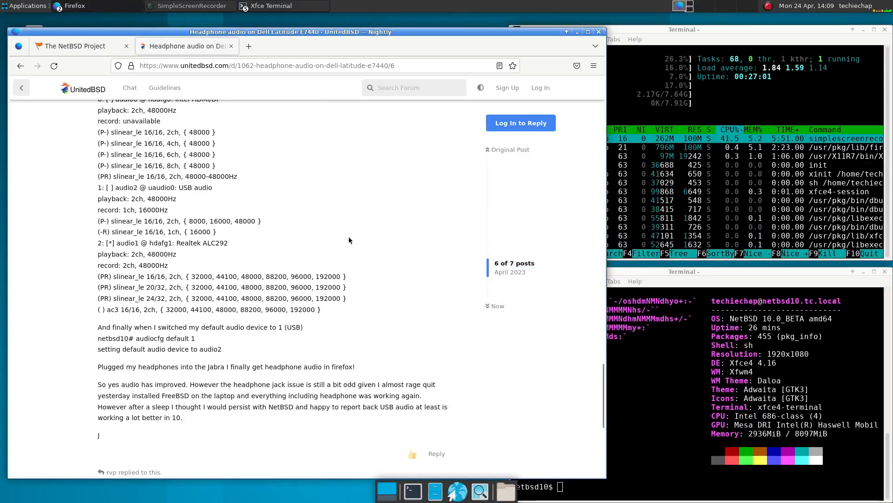
{"action": "left_click", "coordinate": [71, 46]}
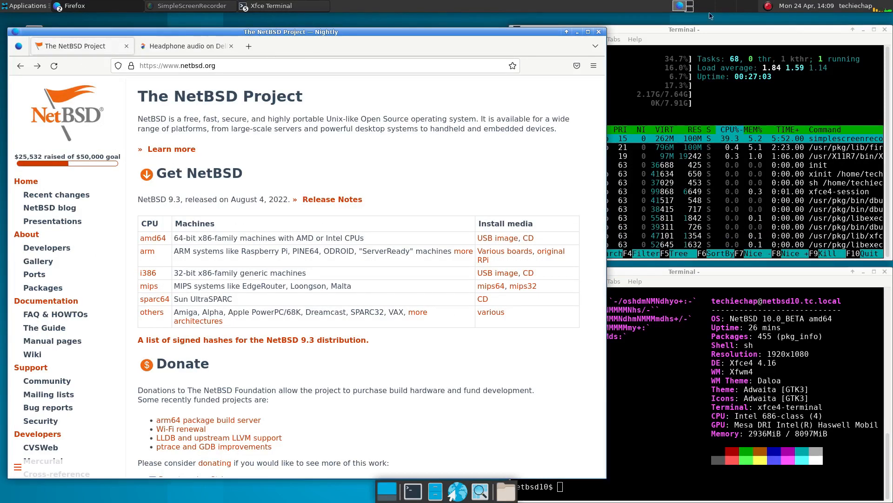
{"action": "left_click", "coordinate": [770, 6]}
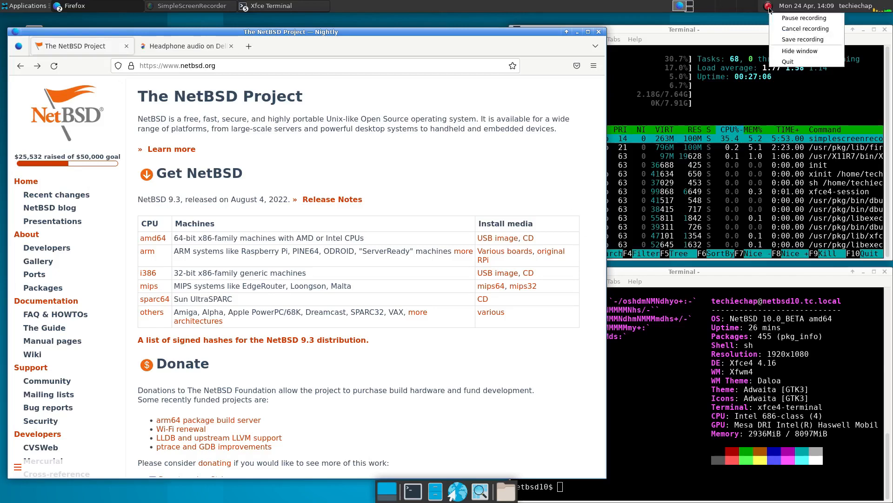
{"action": "mouse_move", "coordinate": [804, 29]}
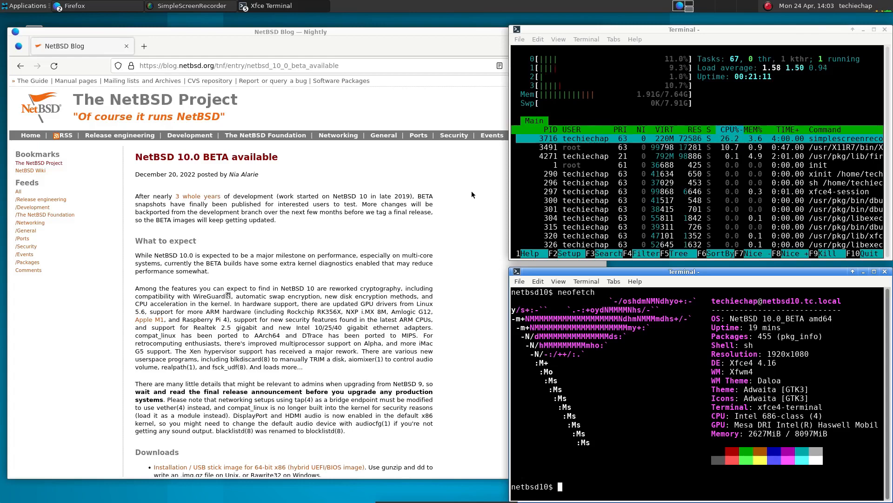
{"action": "mouse_move", "coordinate": [459, 201]}
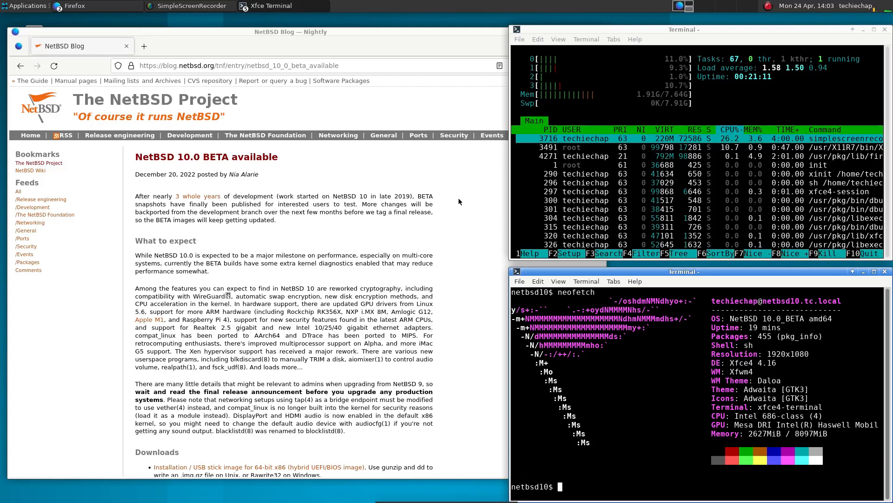